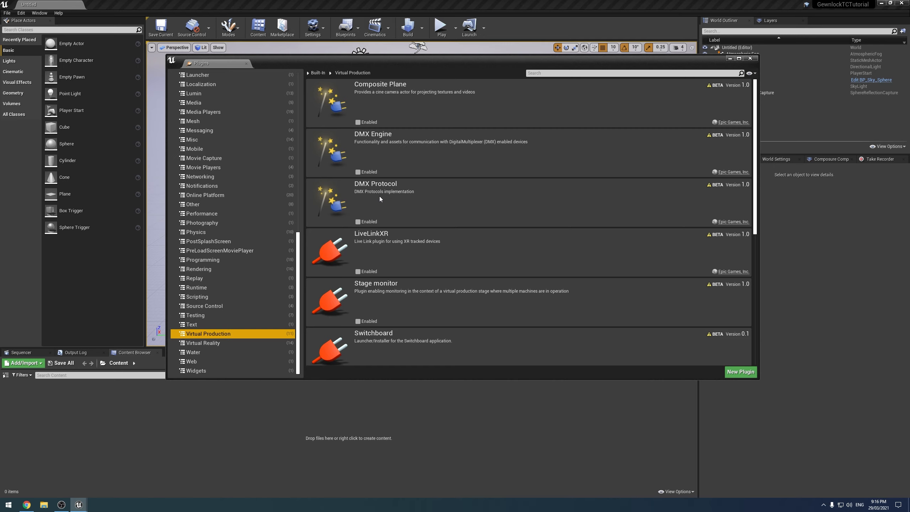
# Check Take Recorder and Timed Data Monitor are enabled, then filter the plugin list for Blackmagic.
pyautogui.scroll(-3)
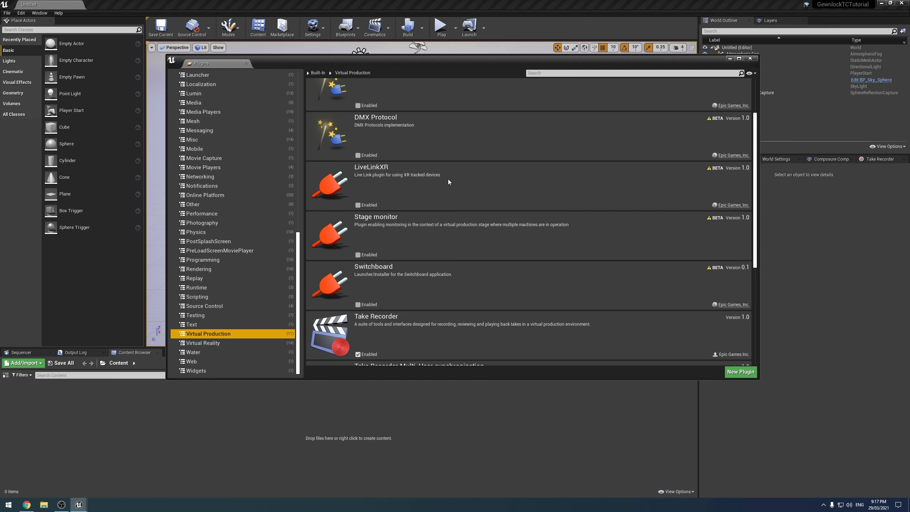
pyautogui.scroll(3)
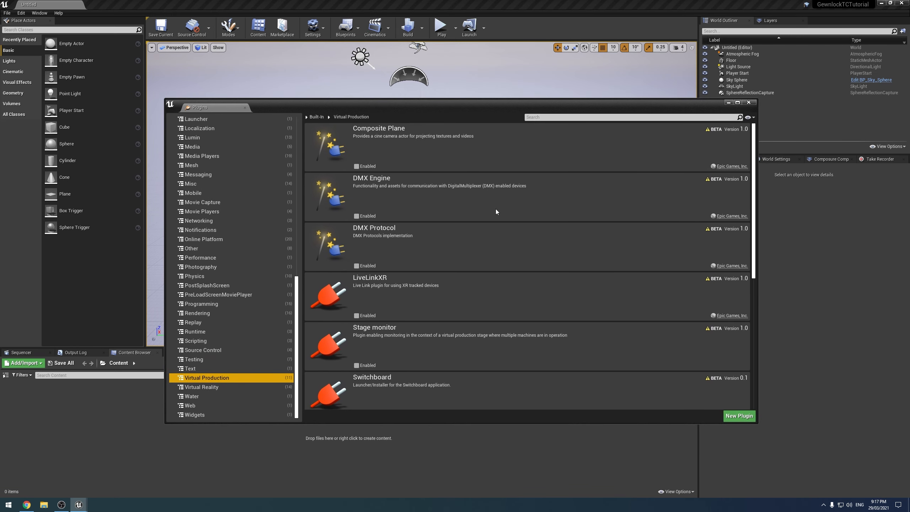
pyautogui.scroll(-3)
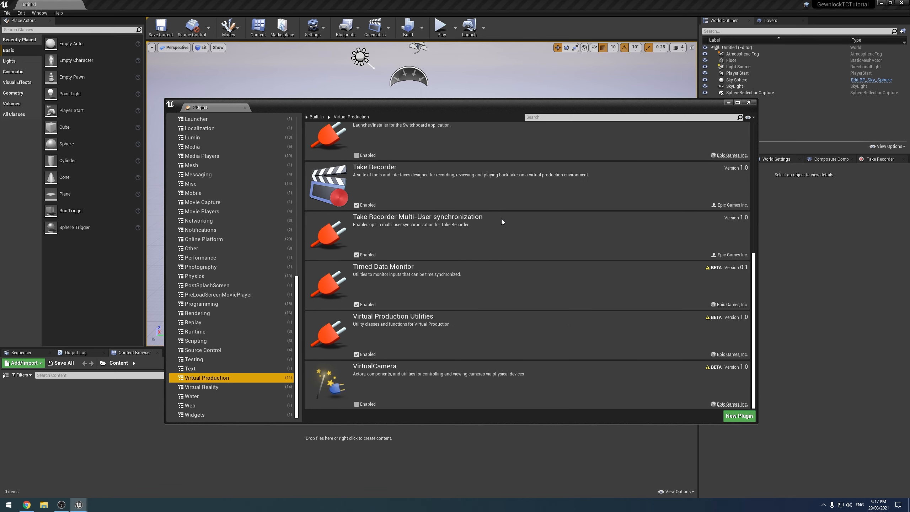
pyautogui.moveTo(422, 258)
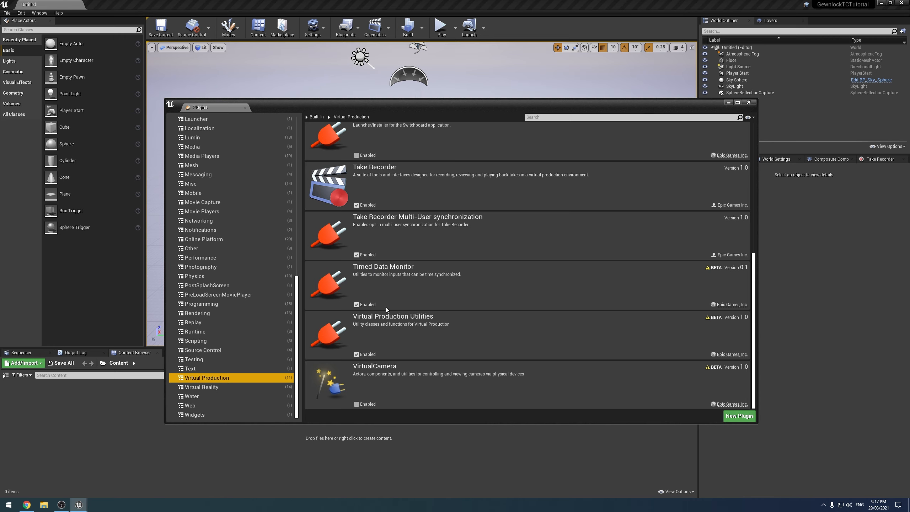
pyautogui.scroll(-3)
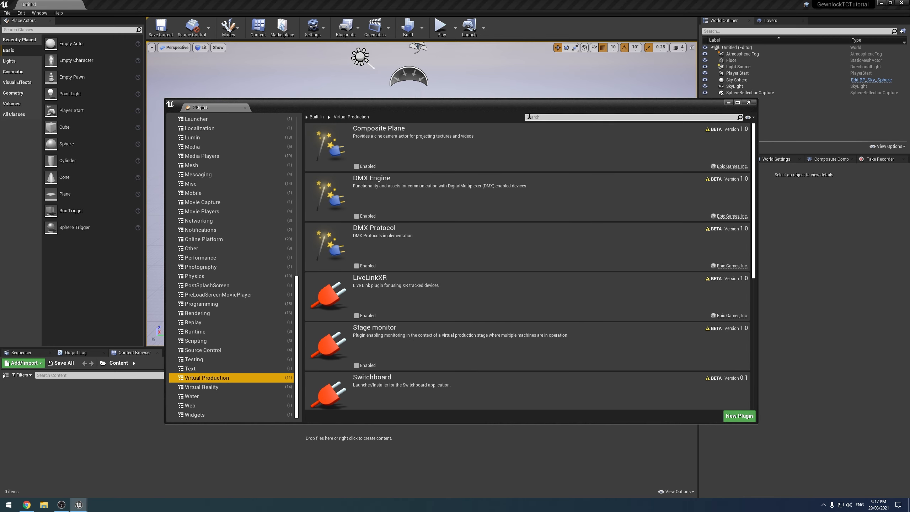
pyautogui.write('blad')
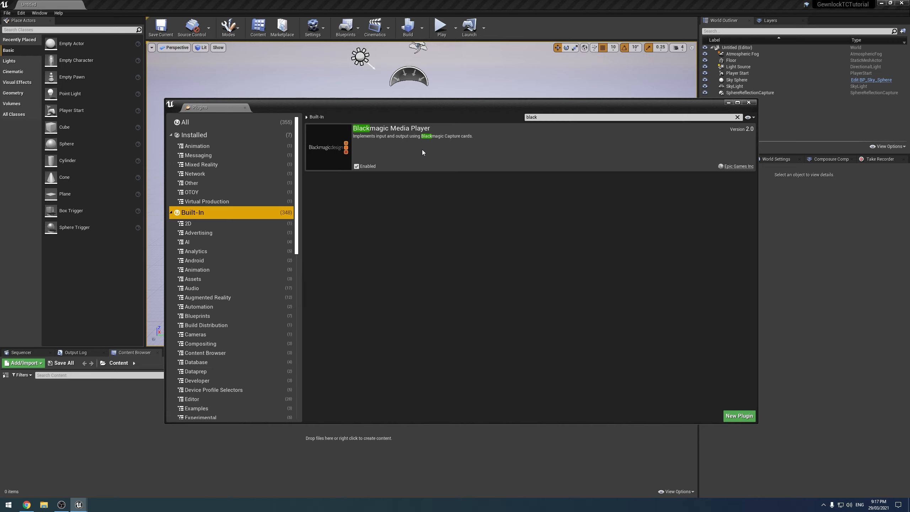
pyautogui.moveTo(428, 192)
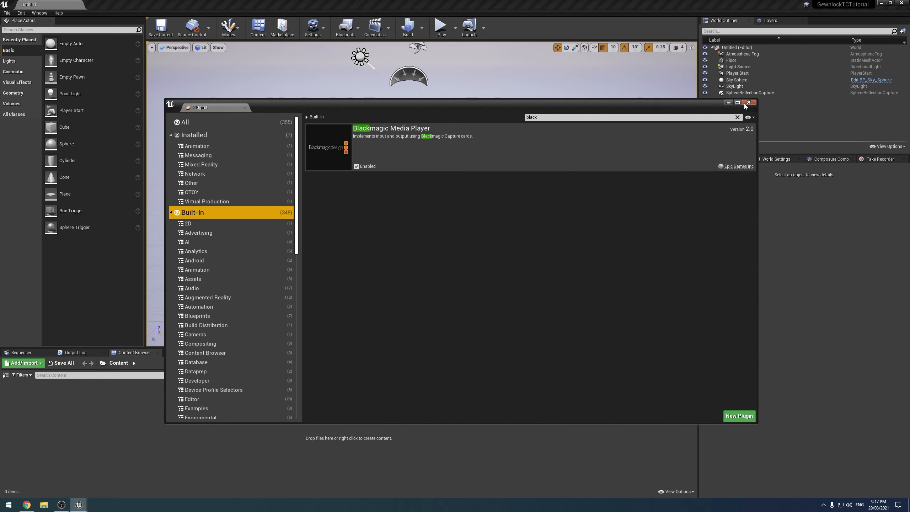
# Close the Plugins window to return to the level editor.
pyautogui.click(750, 102)
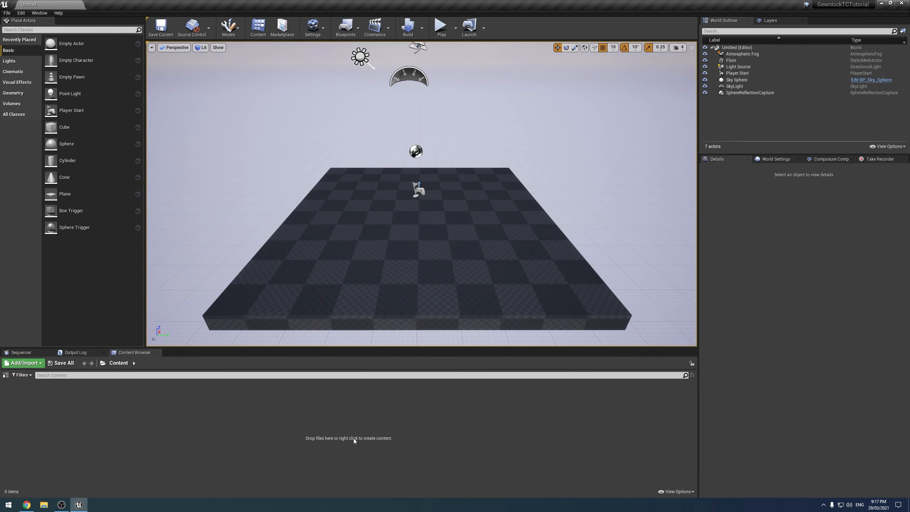
pyautogui.moveTo(428, 349)
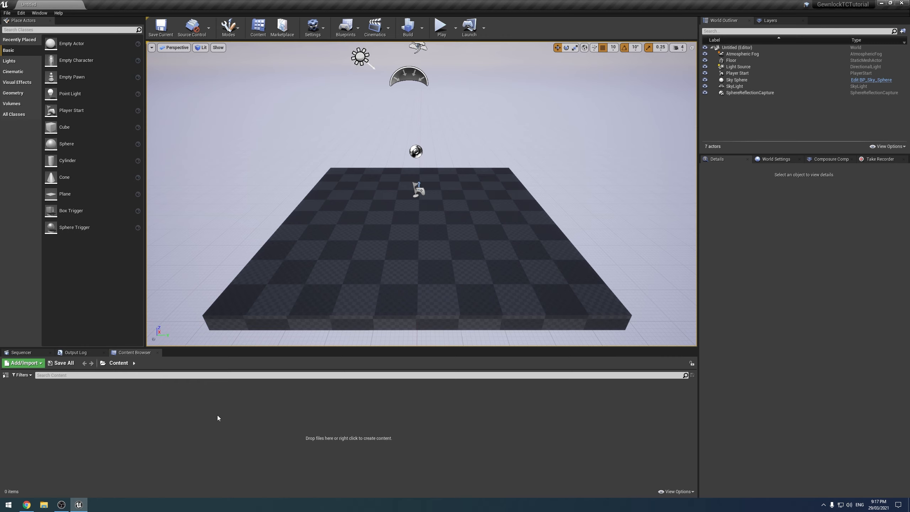
pyautogui.moveTo(217, 410)
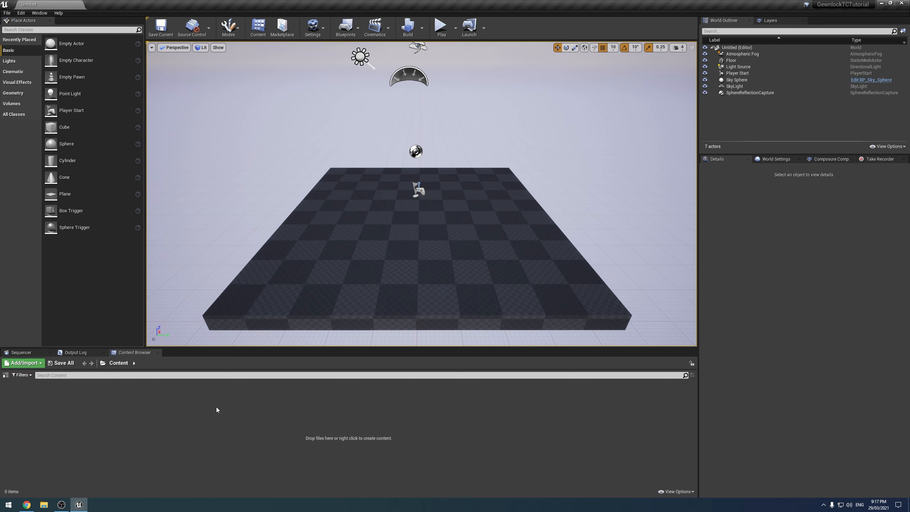
pyautogui.moveTo(225, 405)
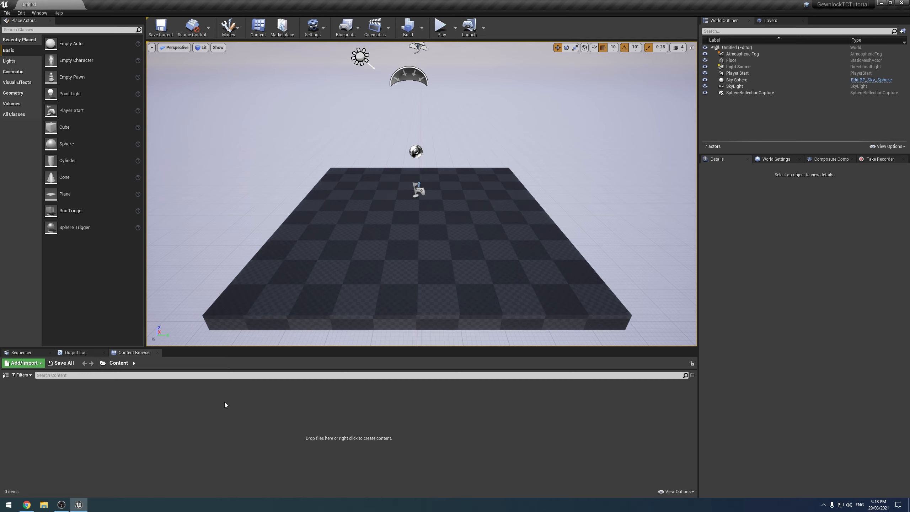
pyautogui.moveTo(227, 406)
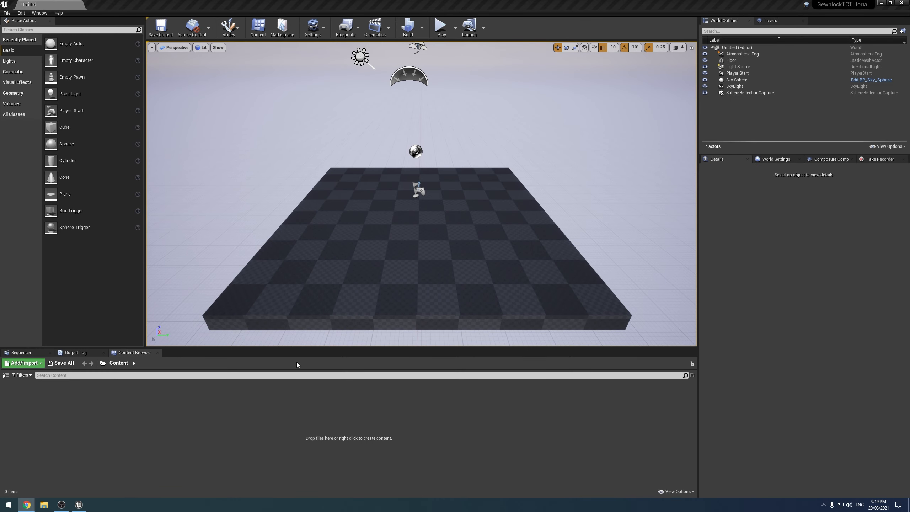
# Create a new Blueprint Class with BlackmagicCustomTimeStep as its parent class.
pyautogui.rightClick(296, 365)
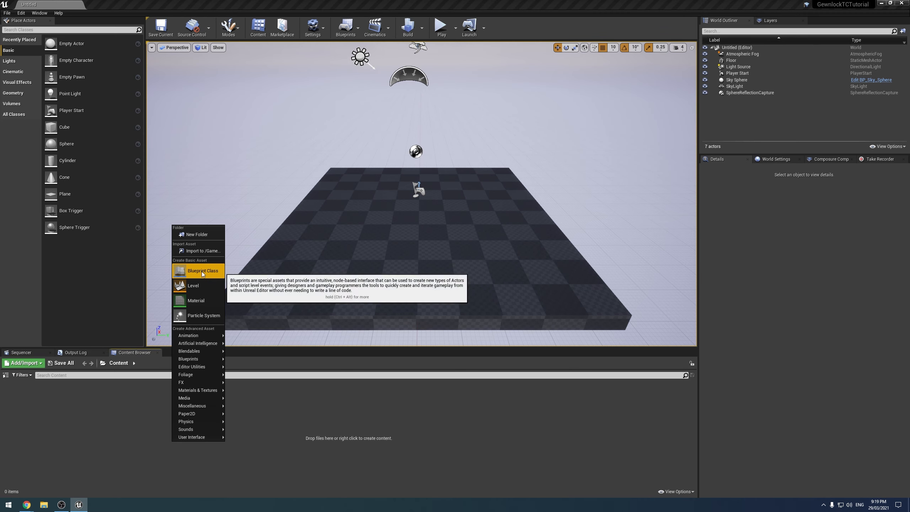
pyautogui.click(202, 271)
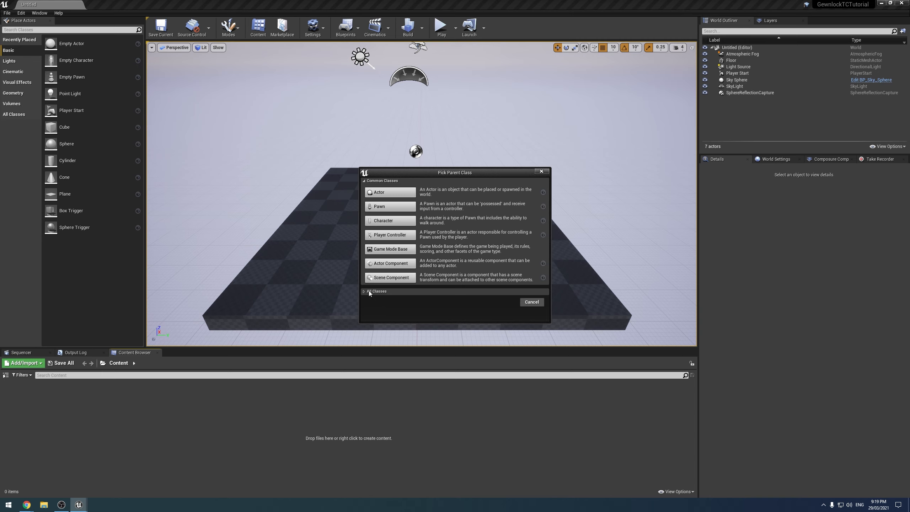
pyautogui.click(376, 291)
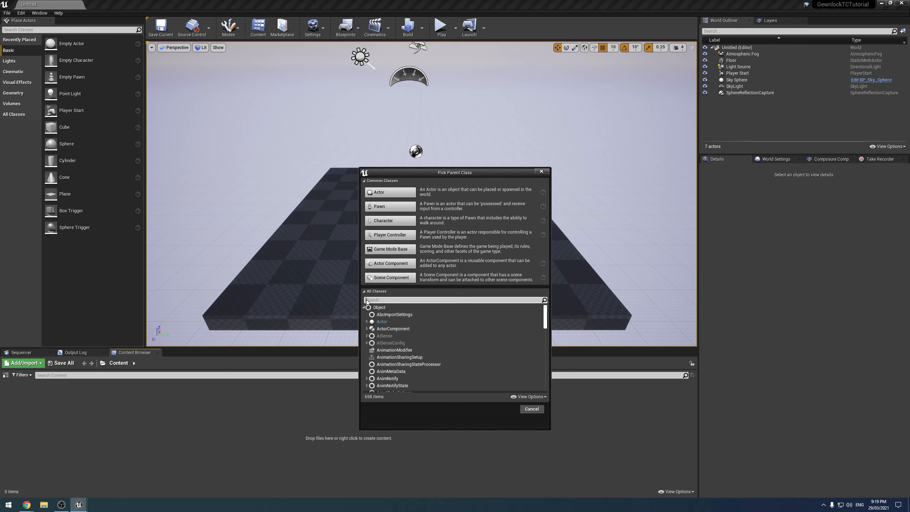
pyautogui.write('Blackmagic')
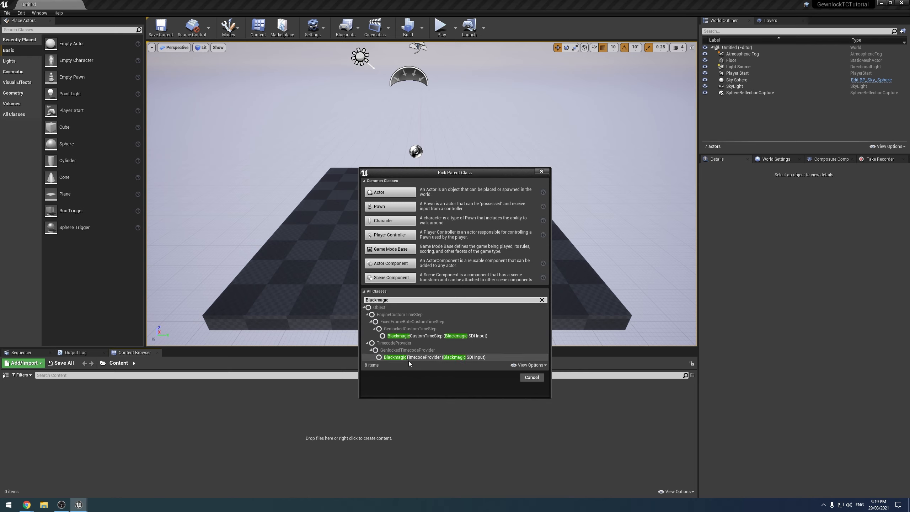
pyautogui.moveTo(413, 357)
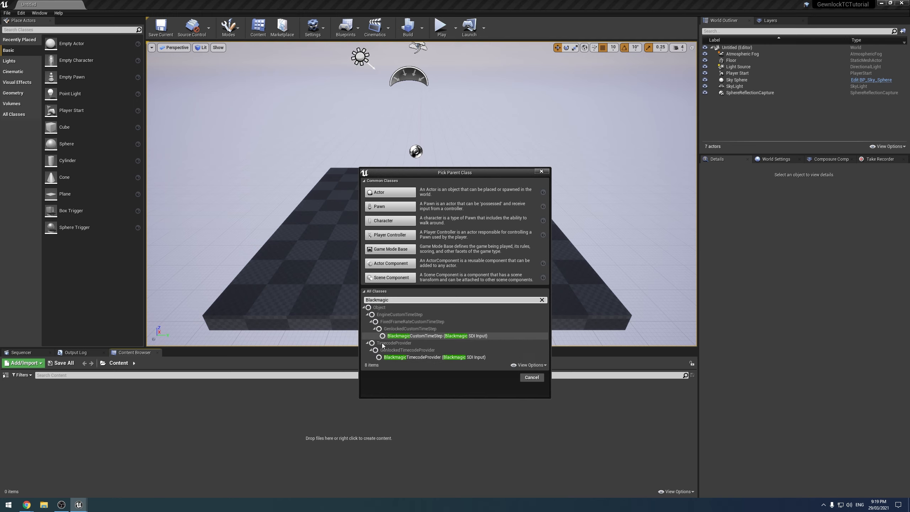
pyautogui.moveTo(435, 340)
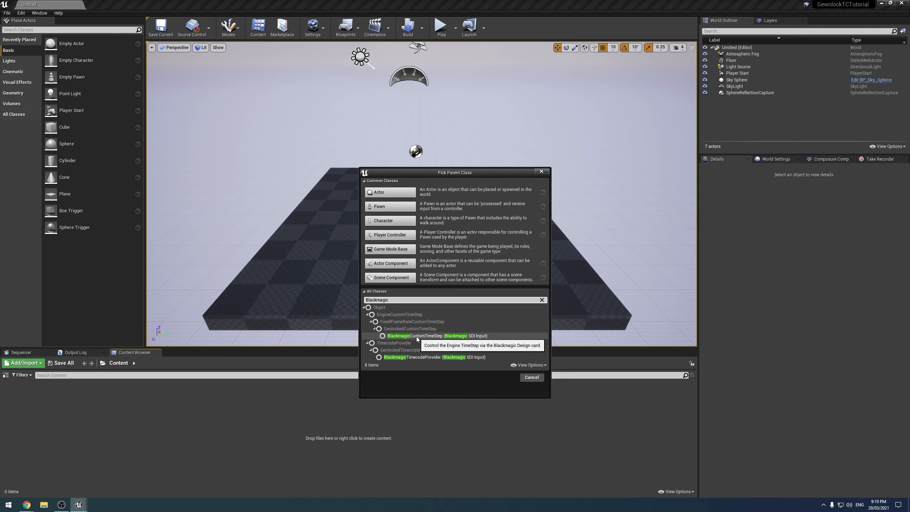
pyautogui.click(406, 335)
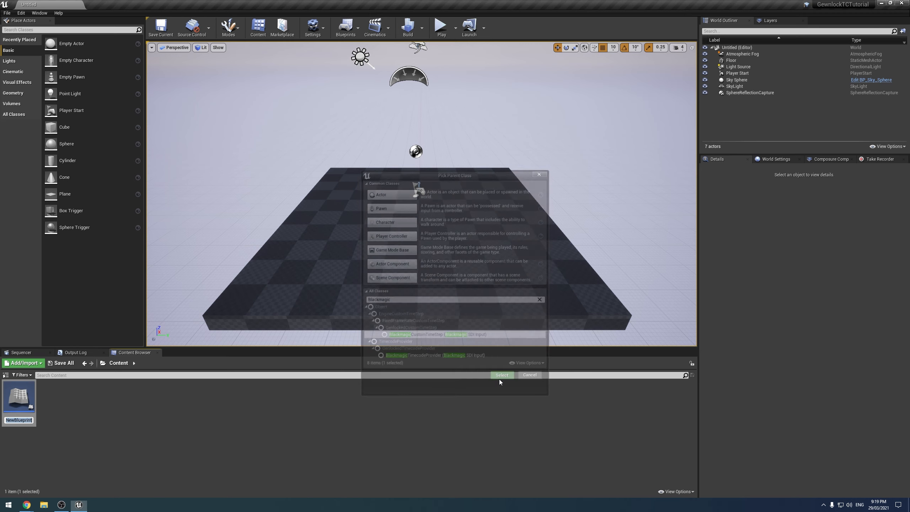
pyautogui.click(501, 374)
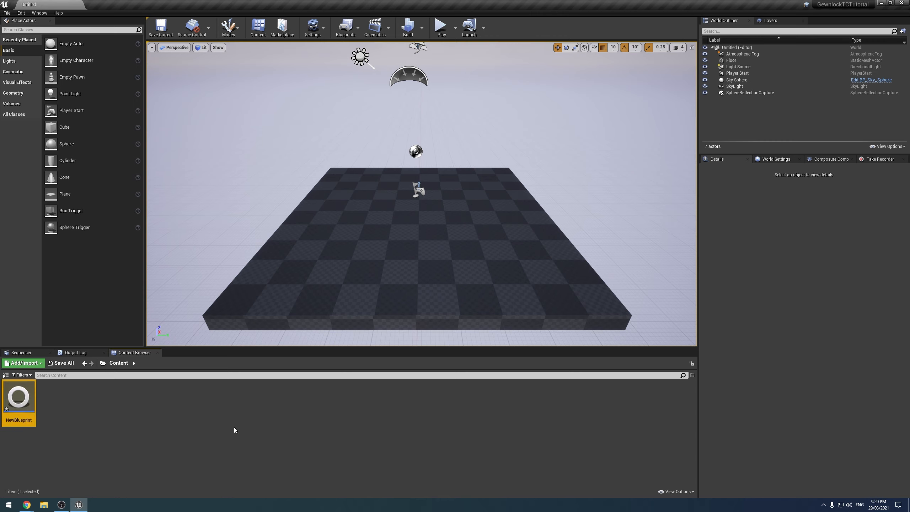
pyautogui.moveTo(18, 397)
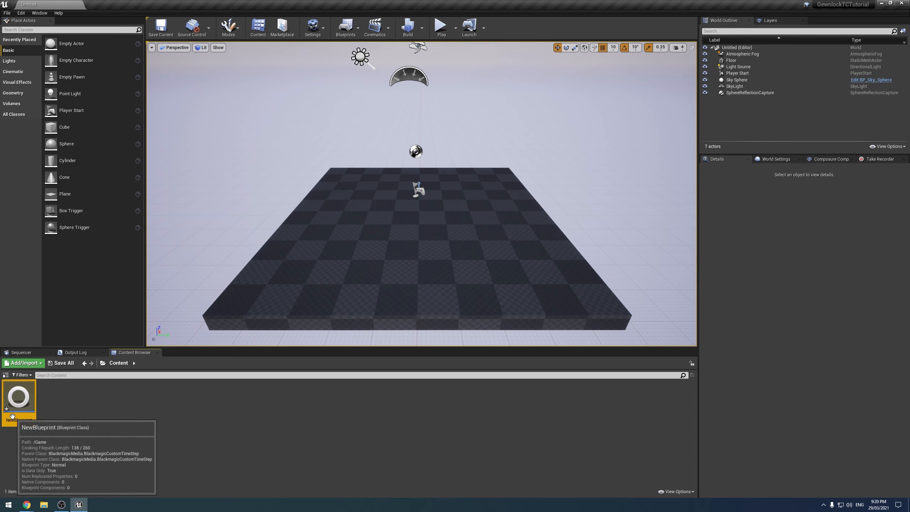
# Create a second Blueprint Class from BlackmagicTimecodeProvider and name it BlackmagicTimecode.
pyautogui.rightClick(19, 398)
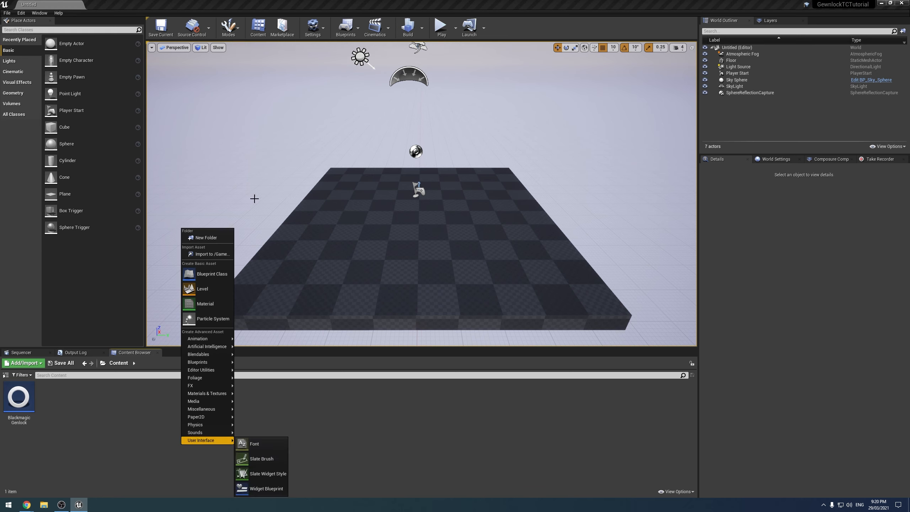
pyautogui.click(212, 273)
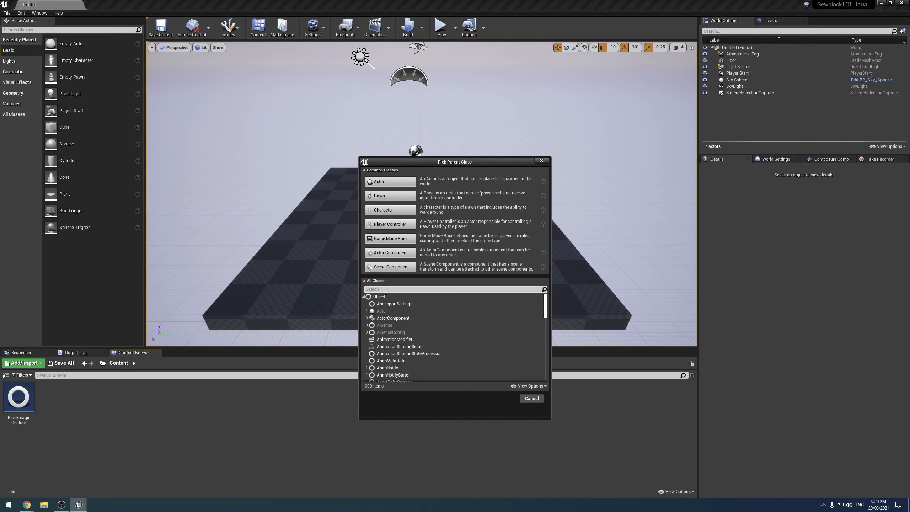
pyautogui.write('black')
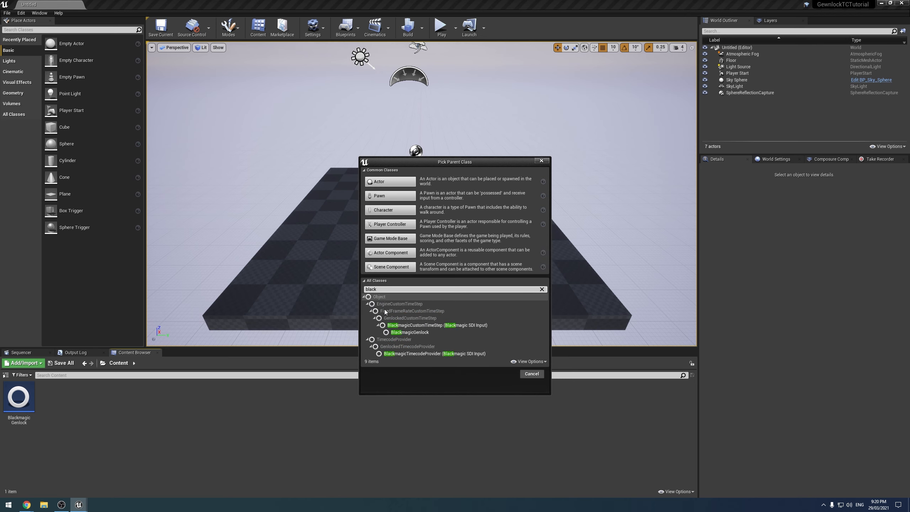
pyautogui.click(412, 353)
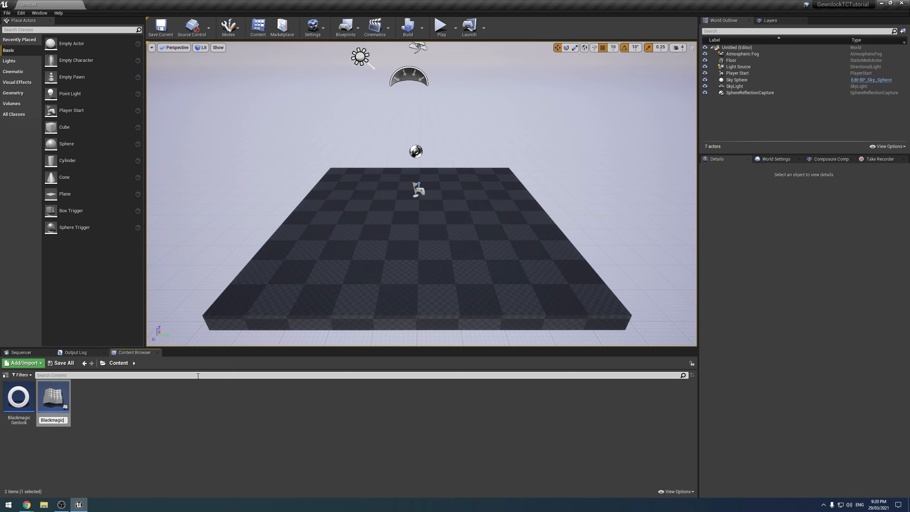
pyautogui.click(53, 398)
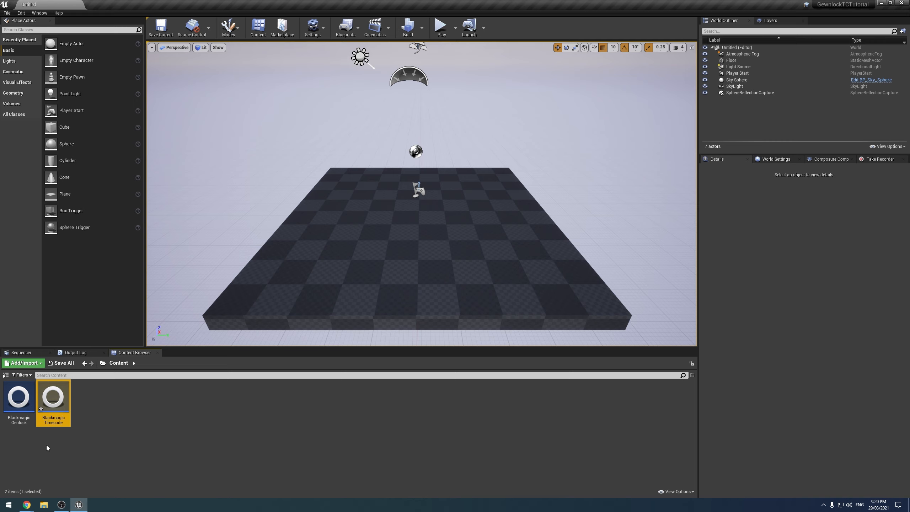
# Open the BlackmagicTimecode blueprint's Class Defaults and show its Media Configuration choices.
pyautogui.rightClick(52, 398)
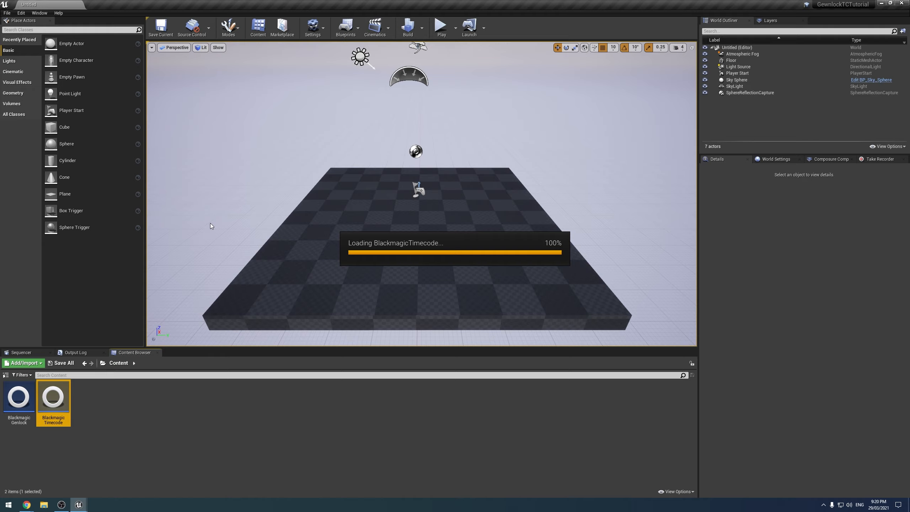
pyautogui.doubleClick(53, 397)
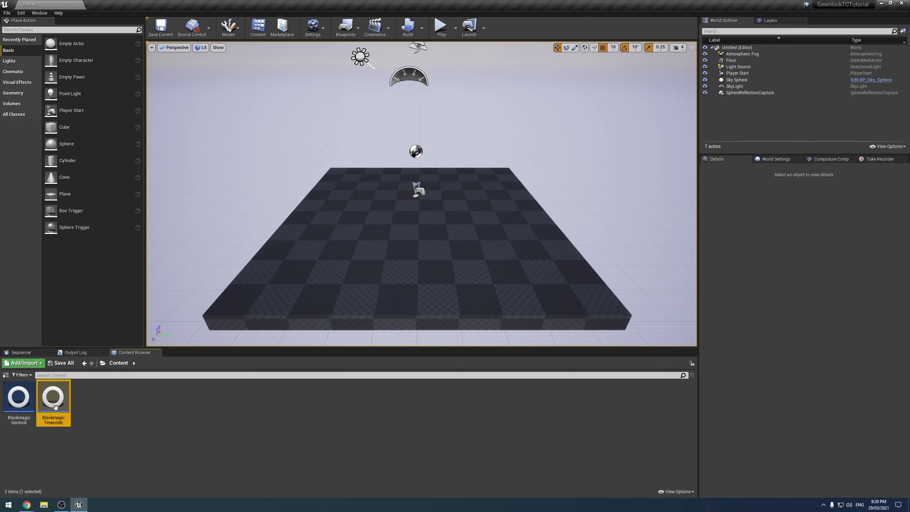
pyautogui.doubleClick(53, 398)
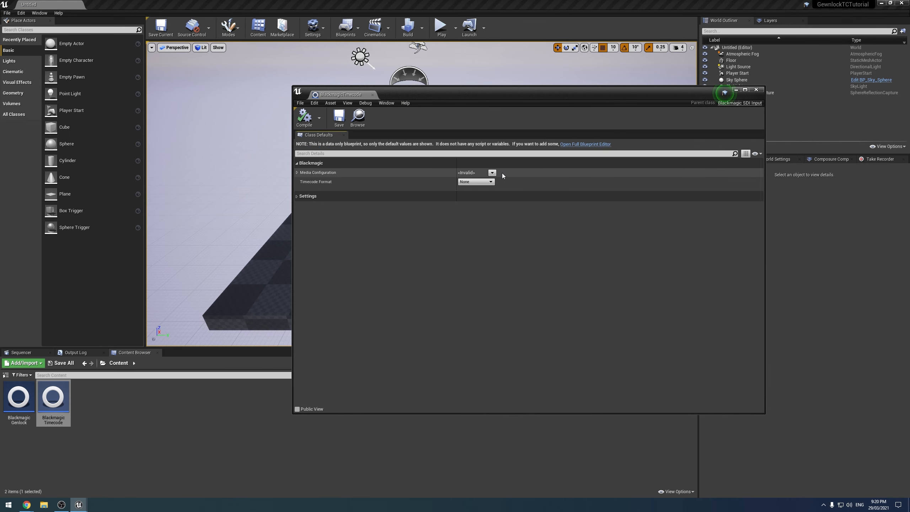
pyautogui.click(491, 173)
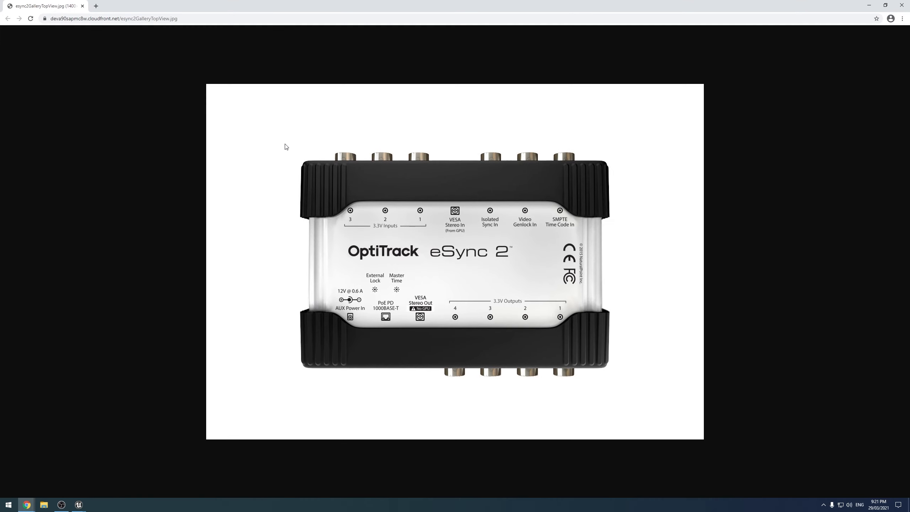
pyautogui.moveTo(521, 229)
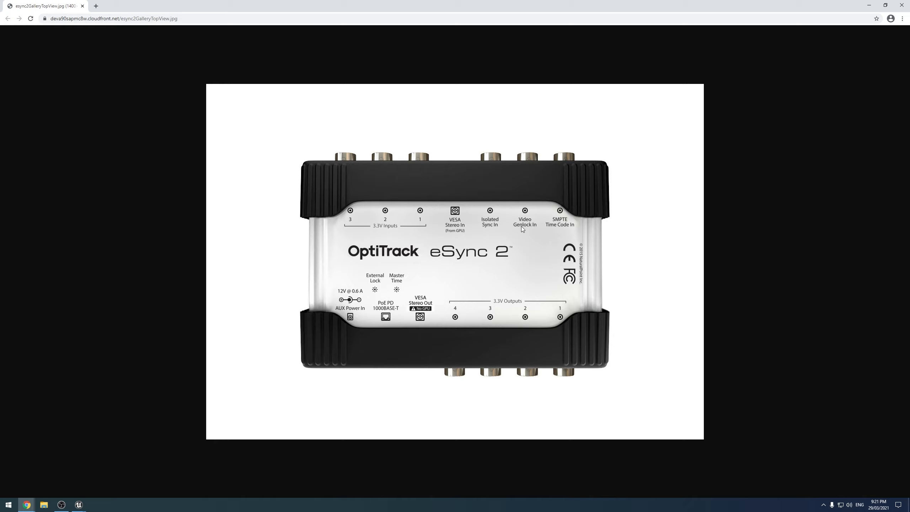
pyautogui.moveTo(398, 3)
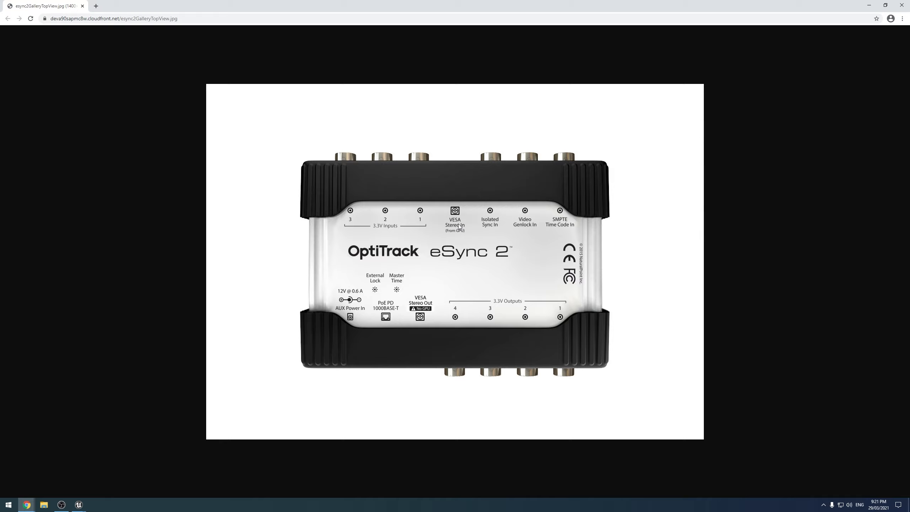
pyautogui.moveTo(482, 4)
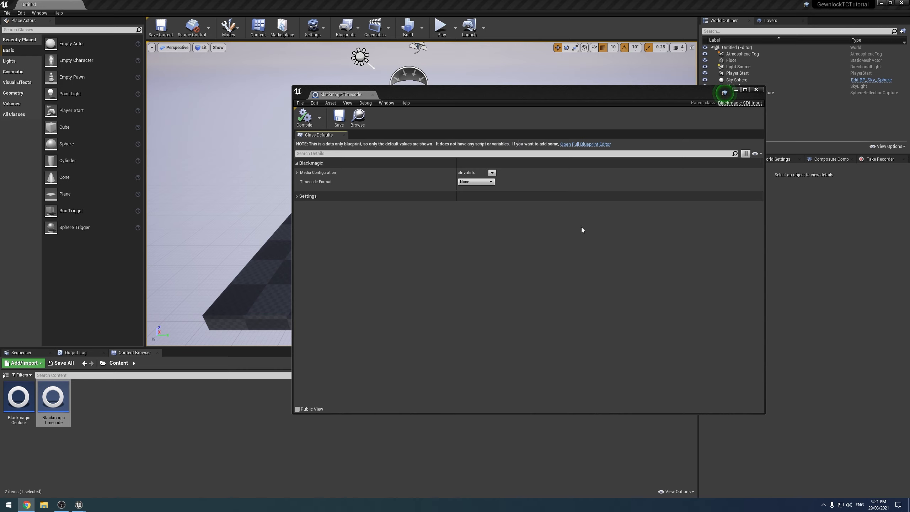
pyautogui.moveTo(507, 226)
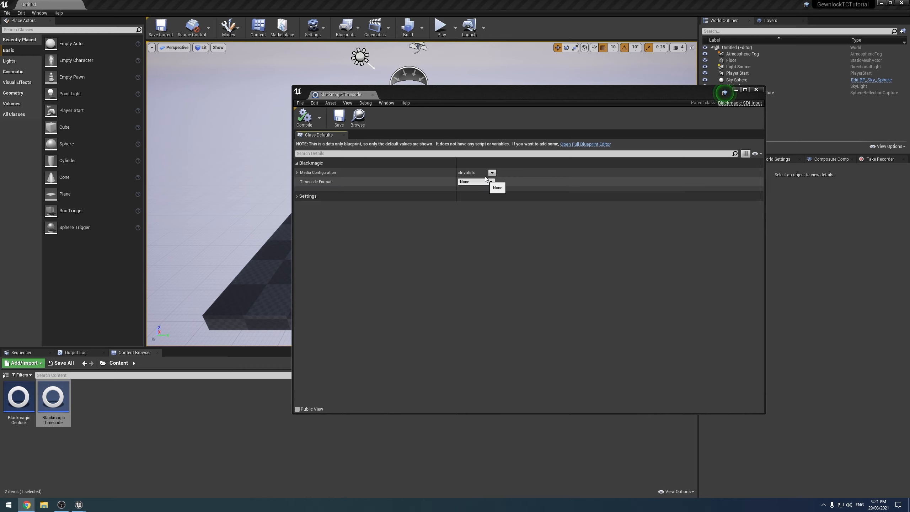
# Set the timecode asset's Media Configuration to the DeckLink SDI 4K 1080p input.
pyautogui.click(492, 172)
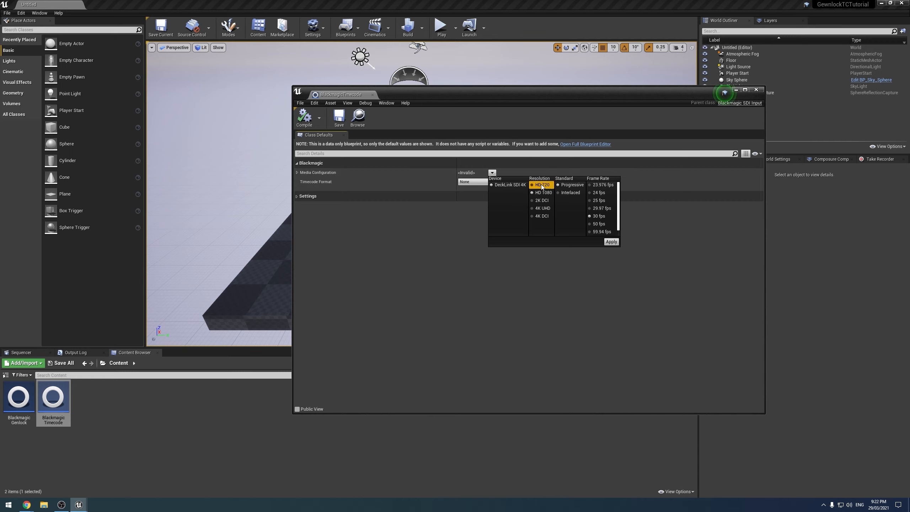
pyautogui.click(598, 216)
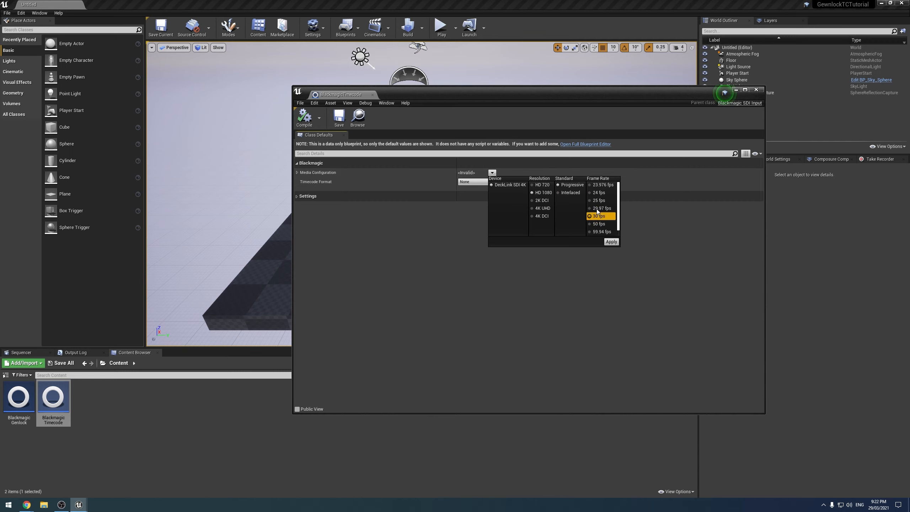
pyautogui.click(611, 242)
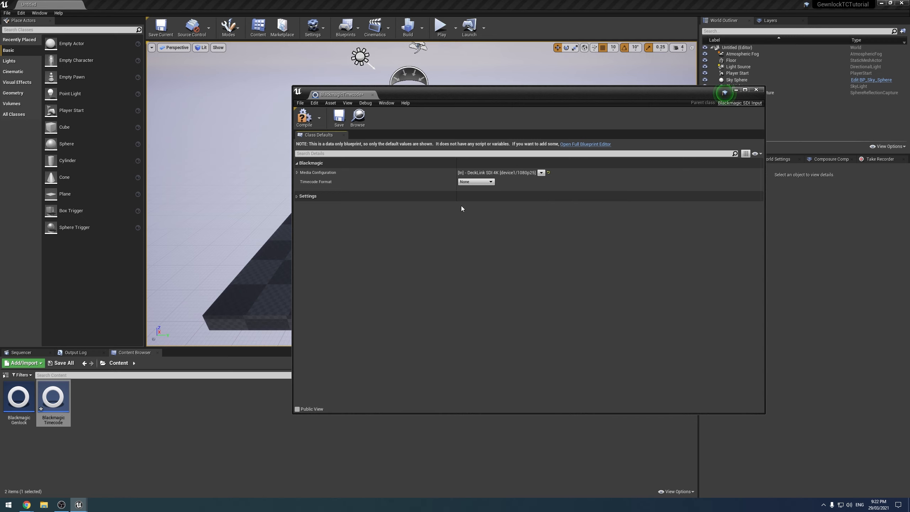
# Set Timecode Format to LTC, enable Use Genlock to Count, and save the asset.
pyautogui.click(475, 181)
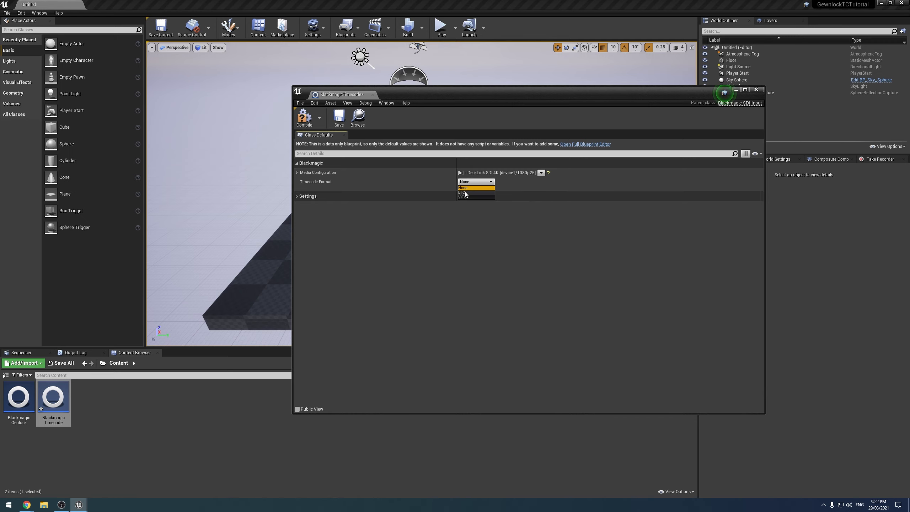
pyautogui.moveTo(469, 197)
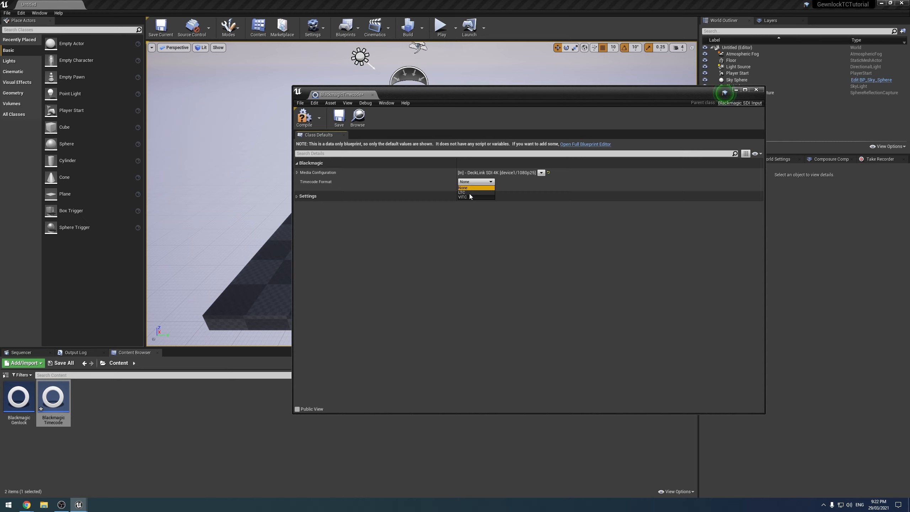
pyautogui.click(462, 192)
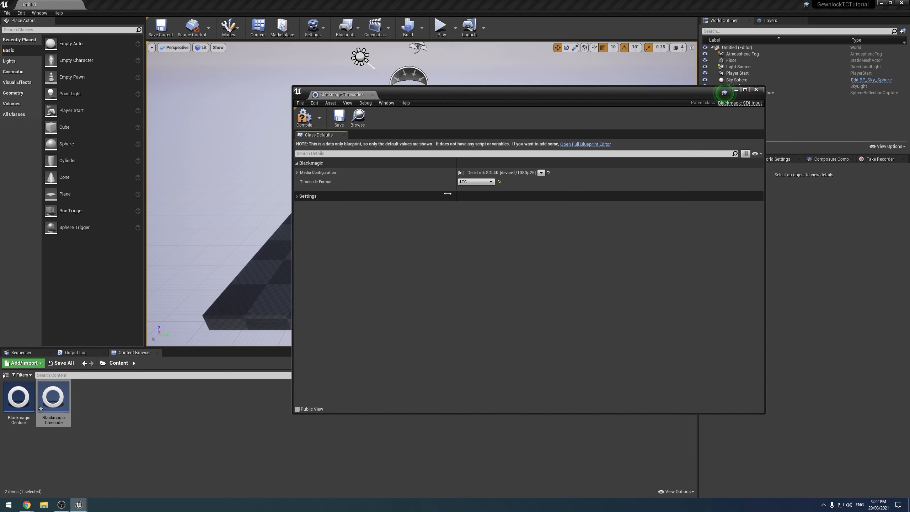
pyautogui.click(298, 195)
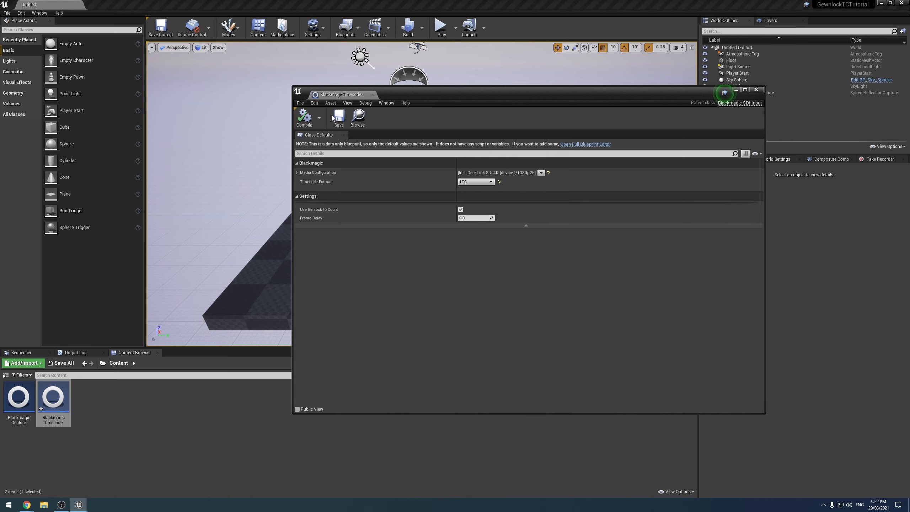
pyautogui.click(755, 90)
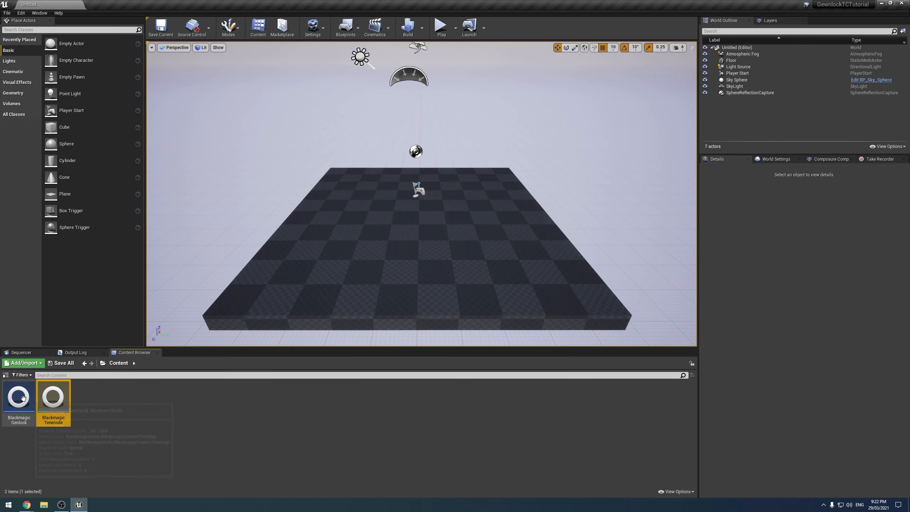
# Configure the BlackmagicGenlock asset to the DeckLink SDI 4K input, then save and close it.
pyautogui.doubleClick(19, 397)
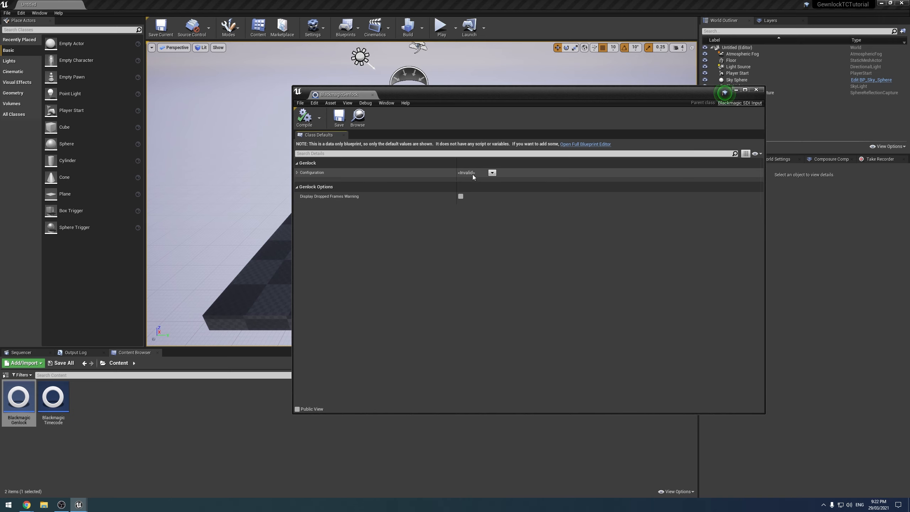
pyautogui.click(492, 172)
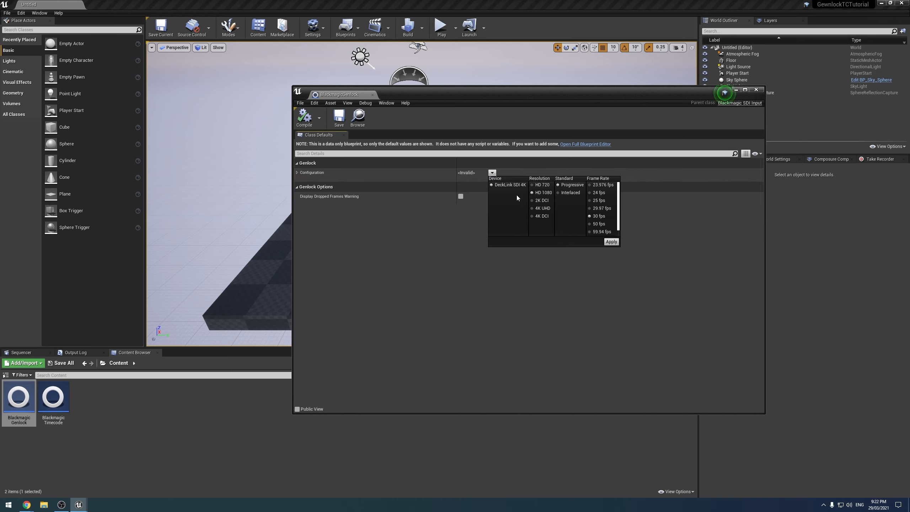
pyautogui.moveTo(509, 195)
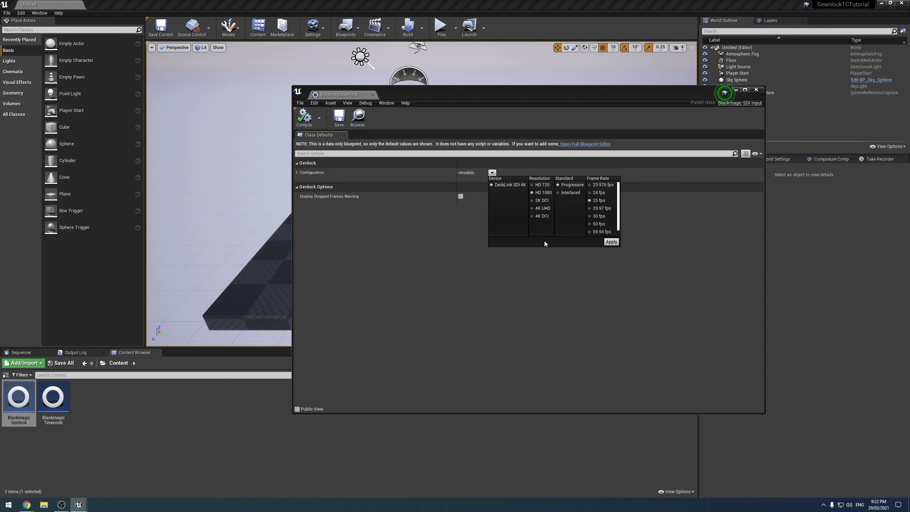
pyautogui.click(611, 242)
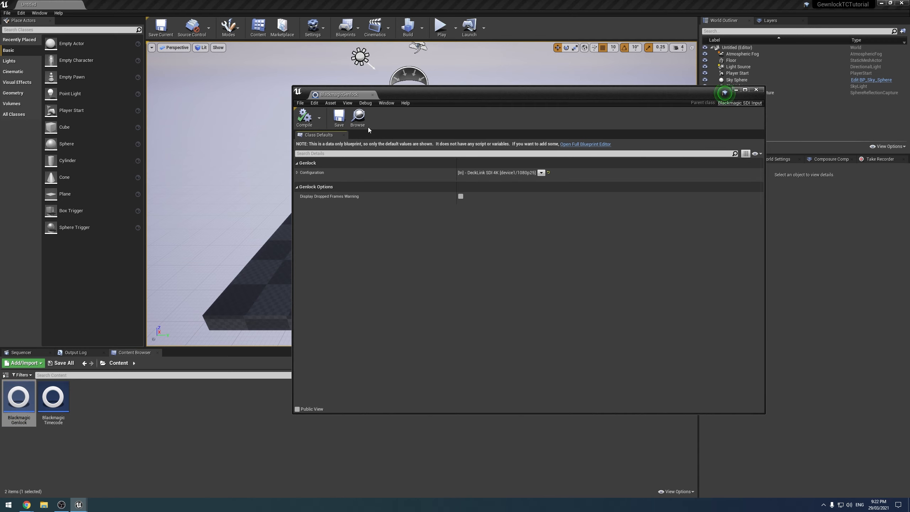
pyautogui.moveTo(516, 181)
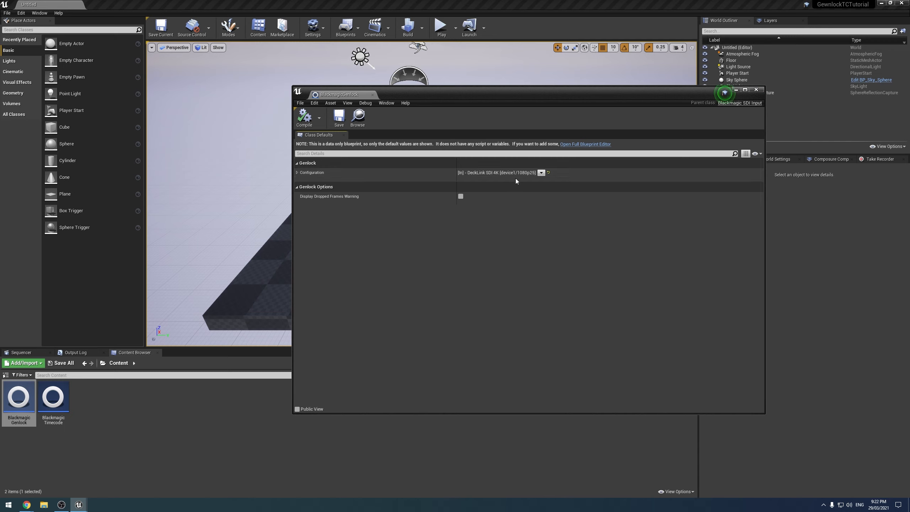
pyautogui.click(541, 172)
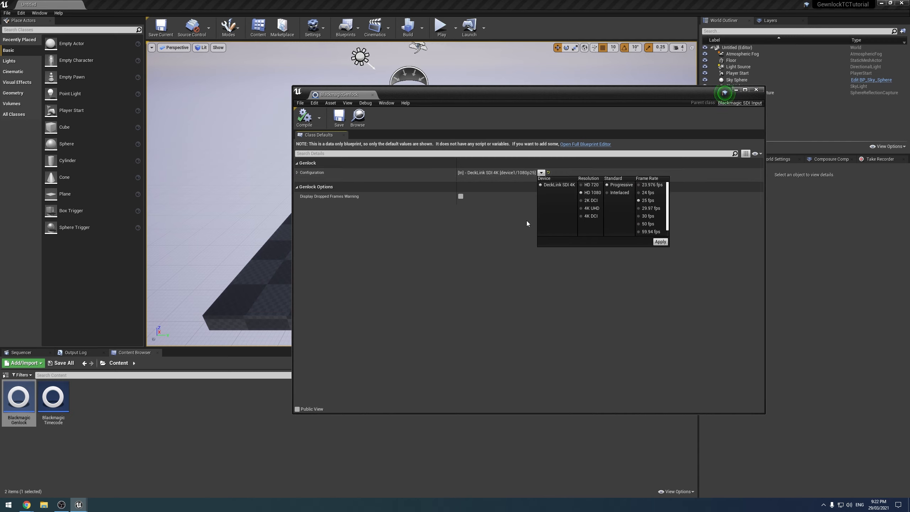
pyautogui.moveTo(543, 194)
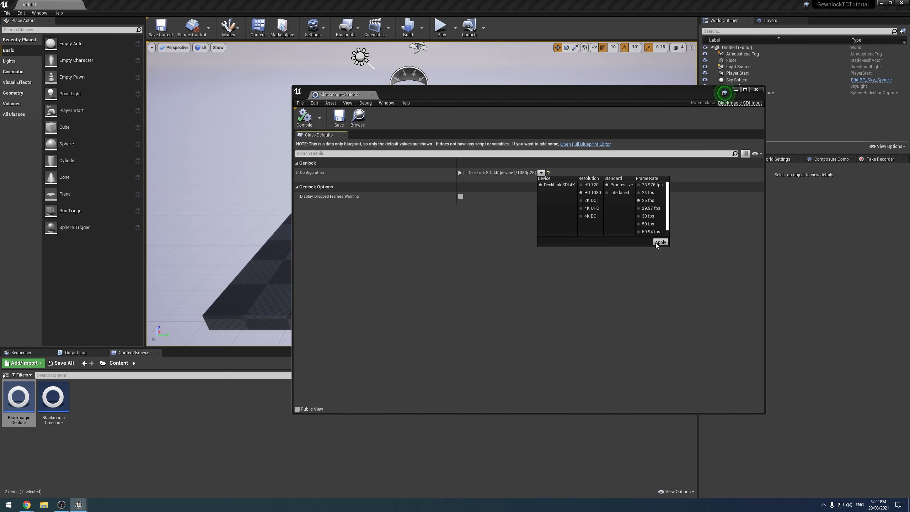
pyautogui.click(660, 242)
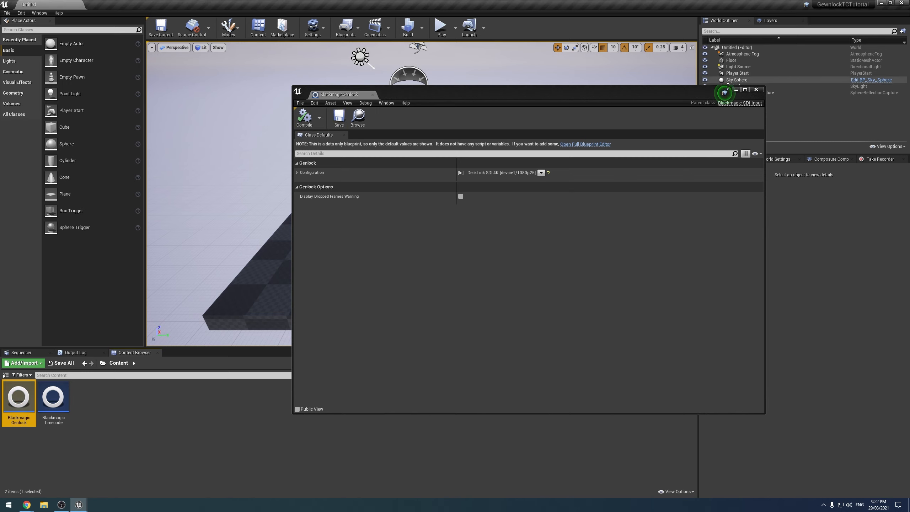
pyautogui.click(756, 89)
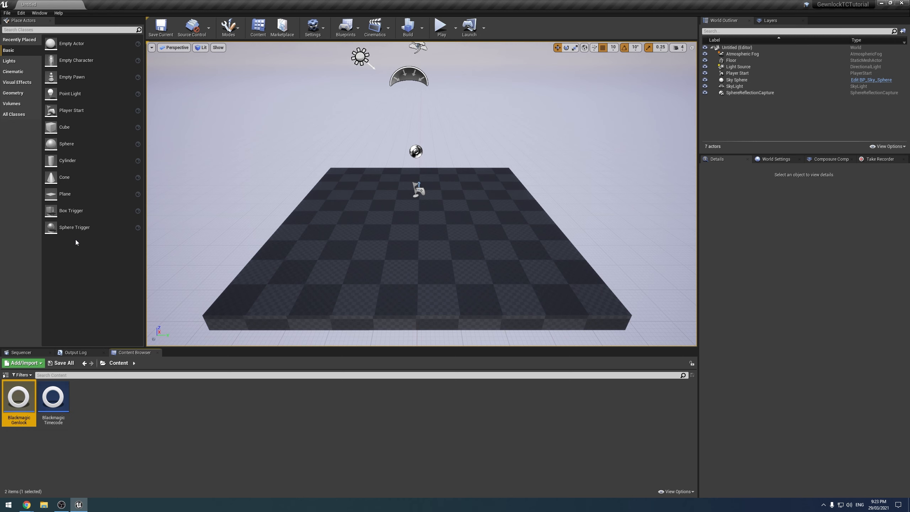
# Show the Timecode Provider and Genlock readouts and compare the timecode to the Windows clock.
pyautogui.click(39, 13)
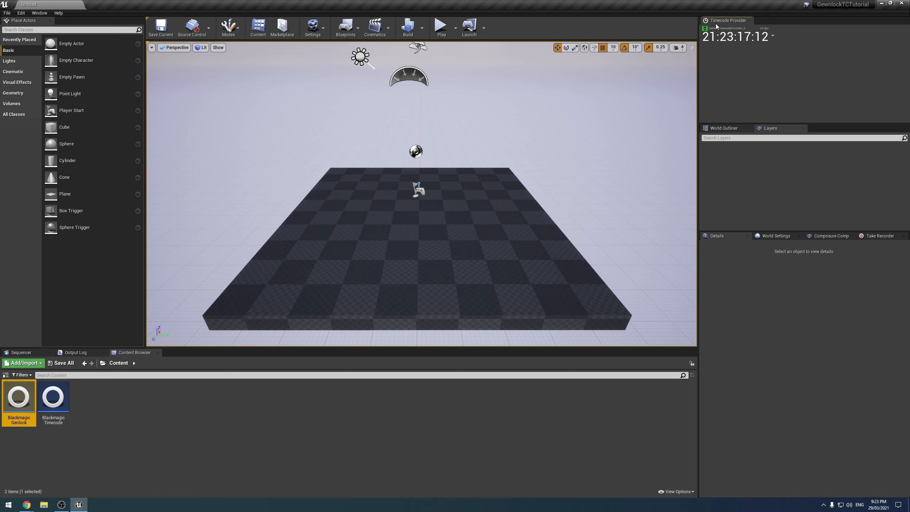
pyautogui.click(879, 501)
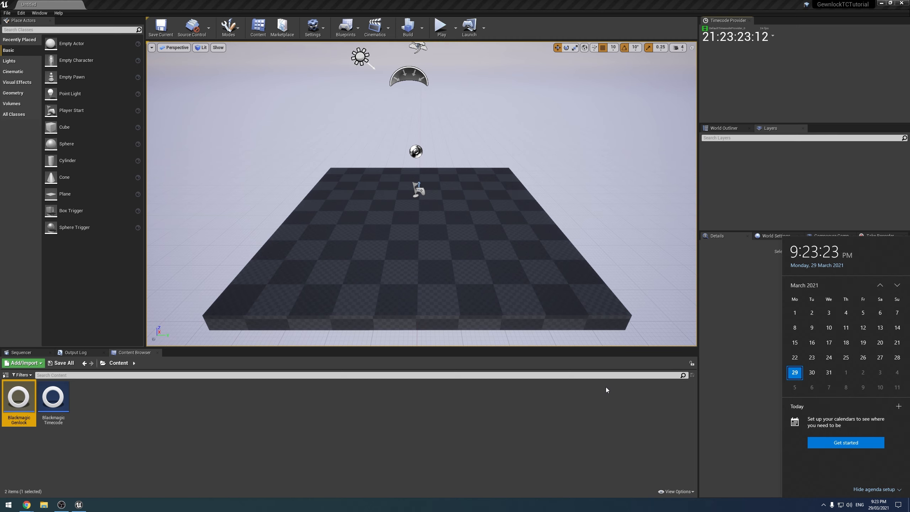
pyautogui.click(313, 27)
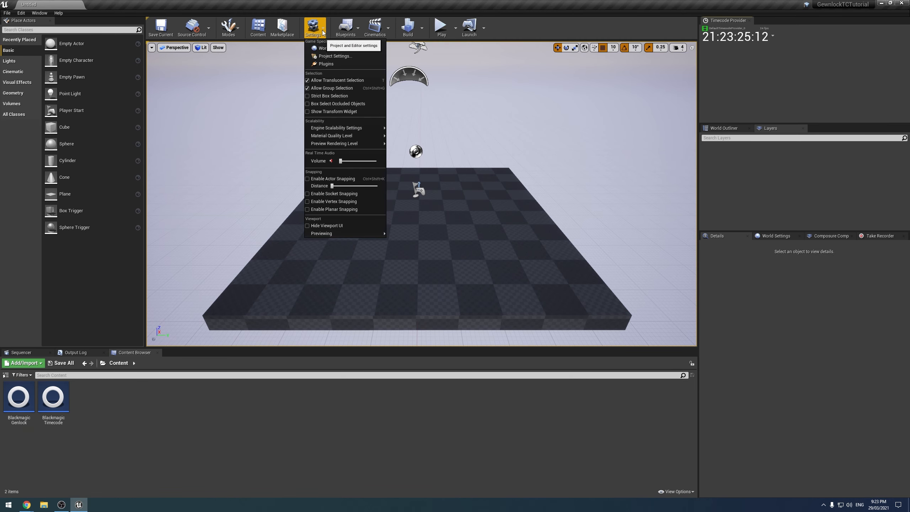
pyautogui.click(39, 13)
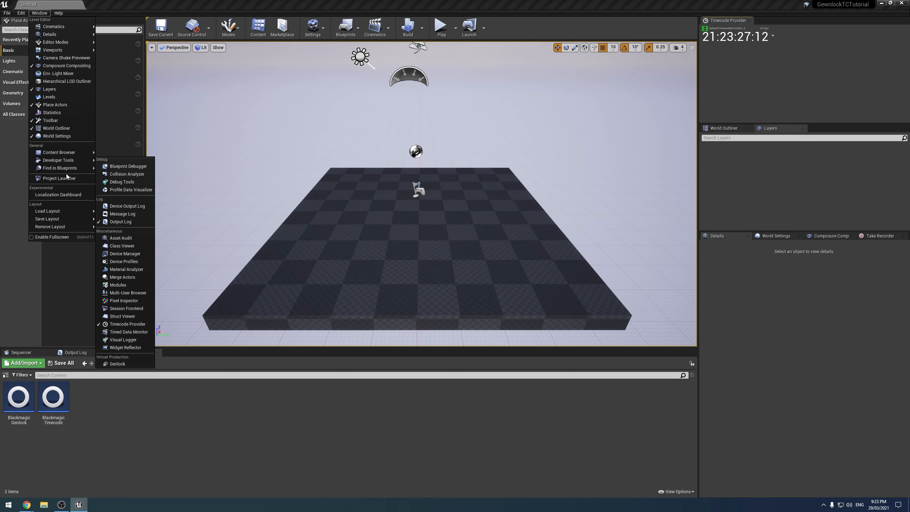
pyautogui.moveTo(58, 168)
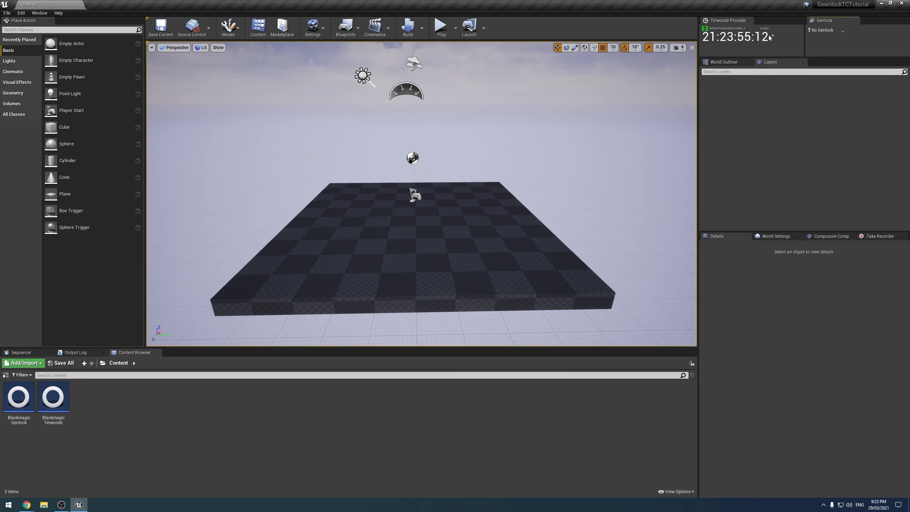
pyautogui.click(772, 37)
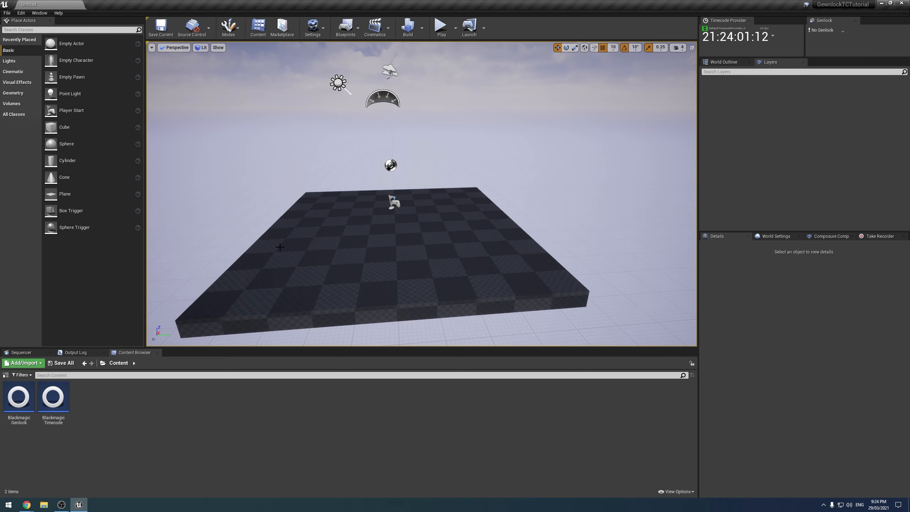
# In Project Settings, set the Custom TimeStep to BlackmagicGenlock.
pyautogui.click(312, 27)
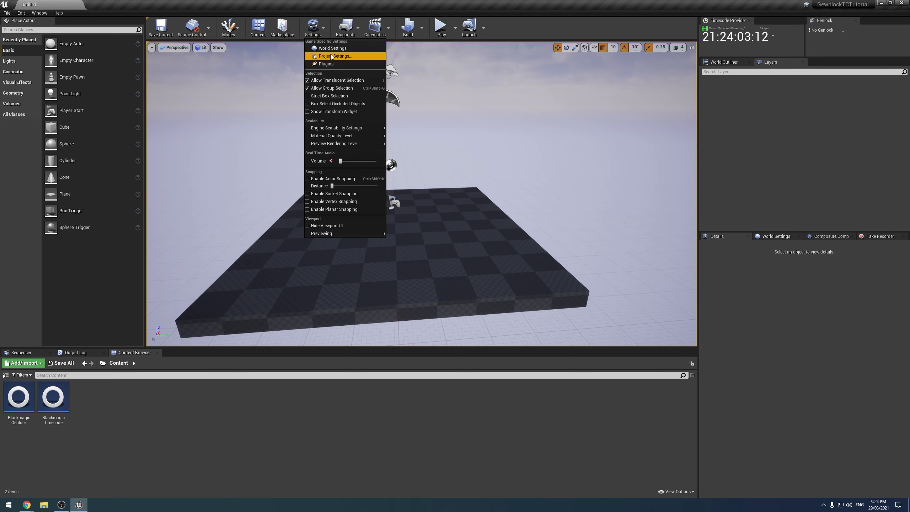
pyautogui.click(333, 56)
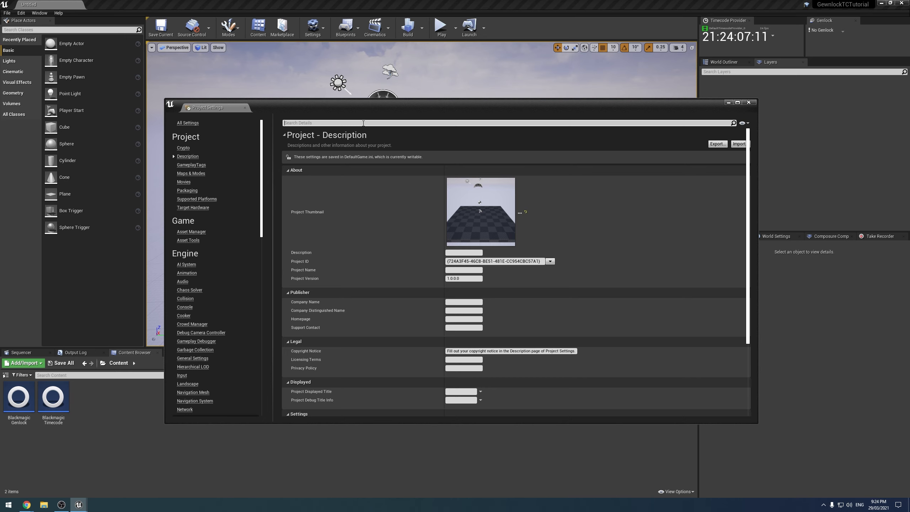
pyautogui.write('times')
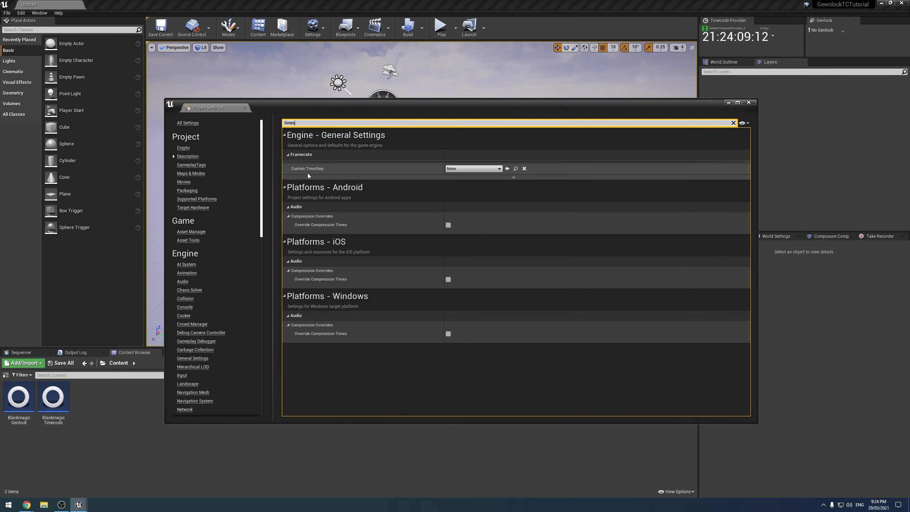
pyautogui.click(472, 168)
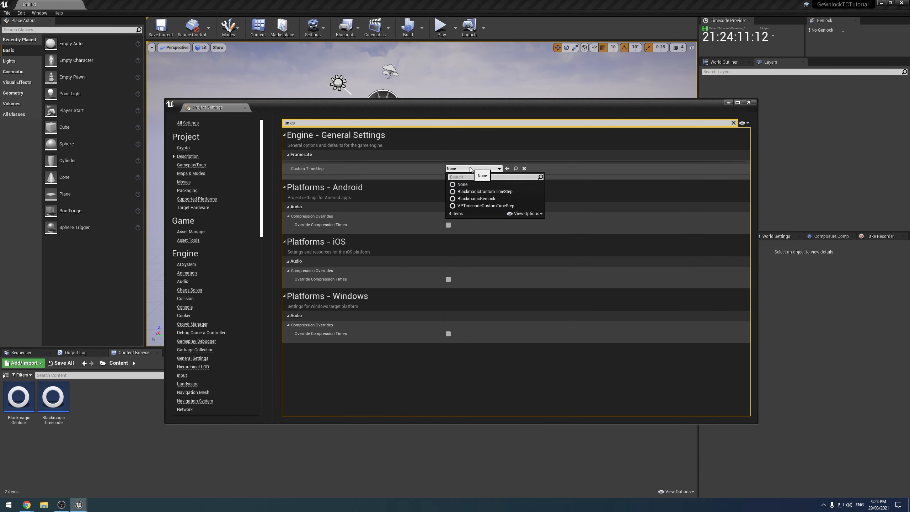
pyautogui.click(482, 191)
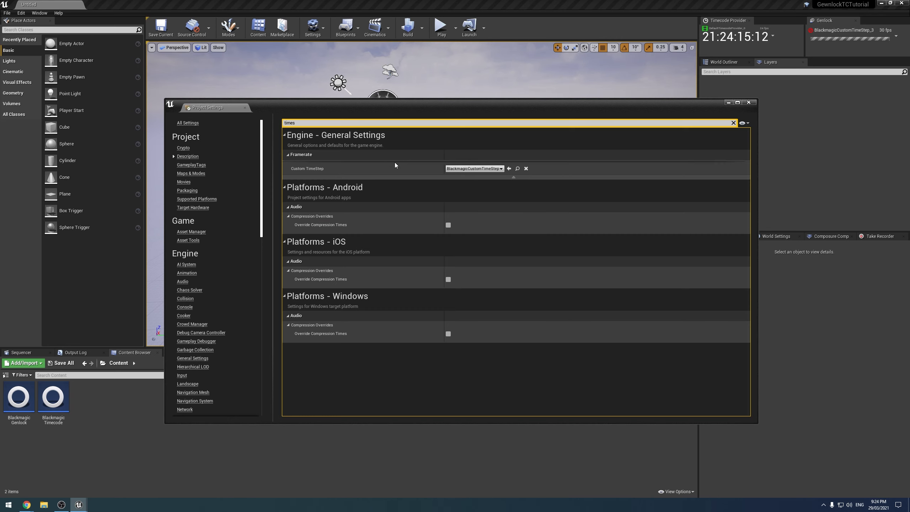
pyautogui.click(473, 169)
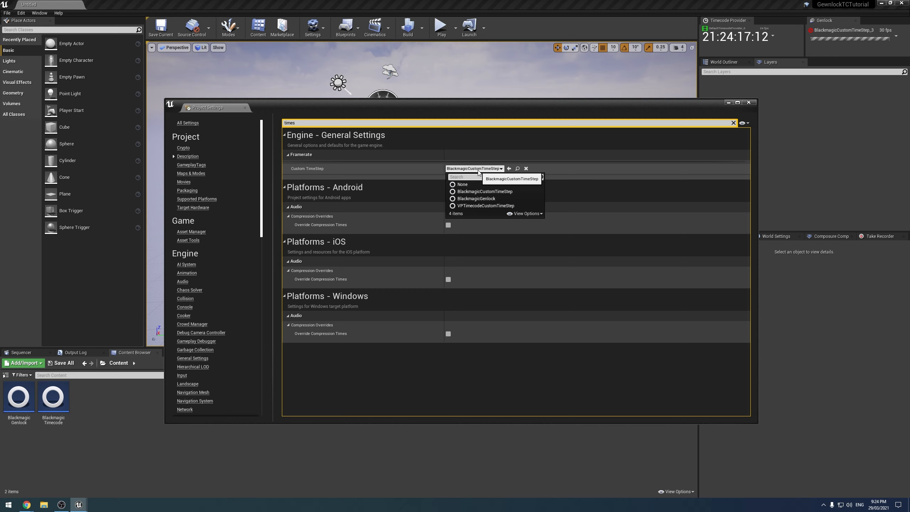
pyautogui.click(476, 199)
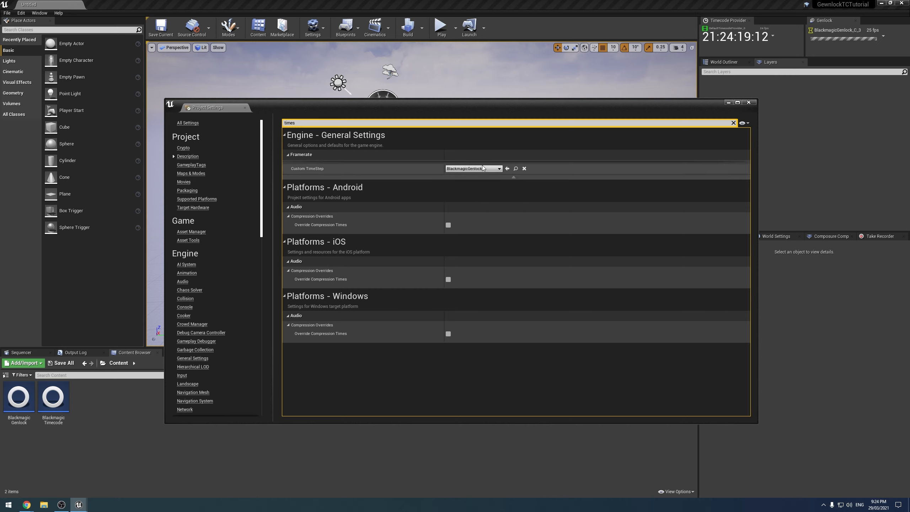
pyautogui.moveTo(473, 168)
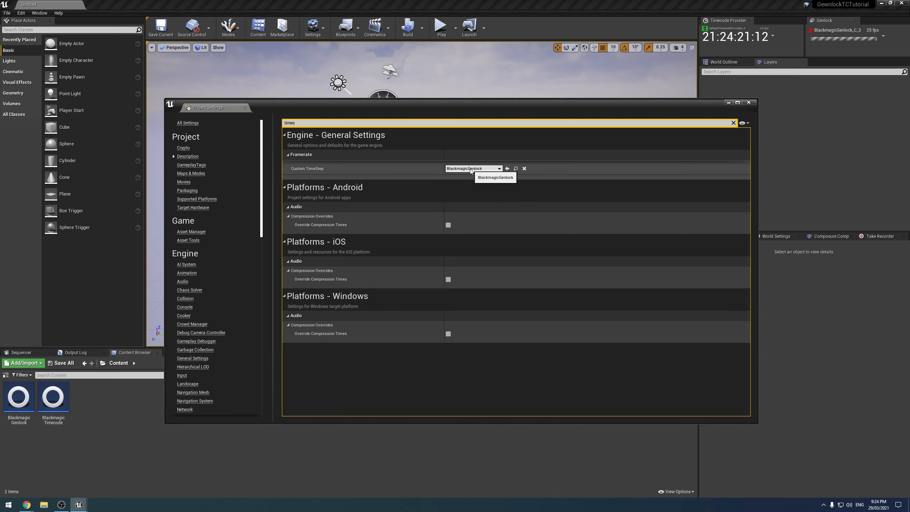
# Set the project's Timecode Provider to BlackmagicTimecode.
pyautogui.click(472, 168)
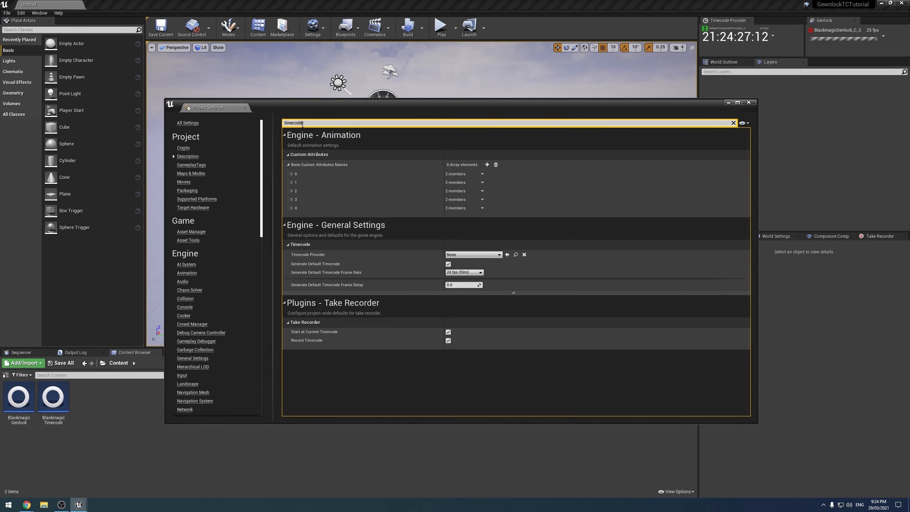
pyautogui.click(473, 254)
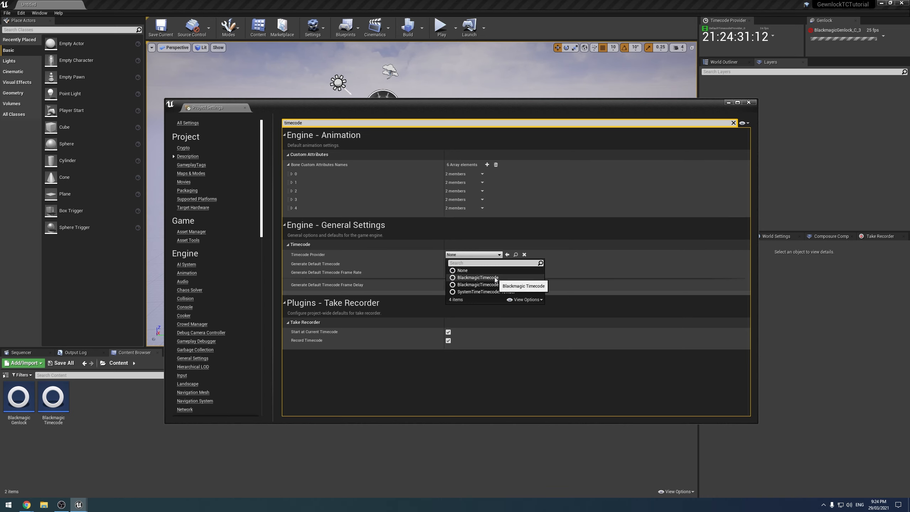
pyautogui.click(477, 277)
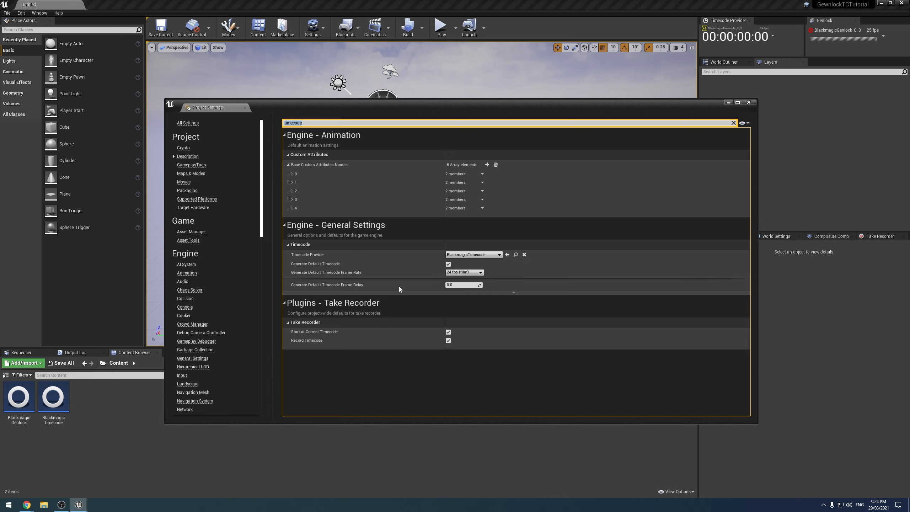
pyautogui.click(463, 272)
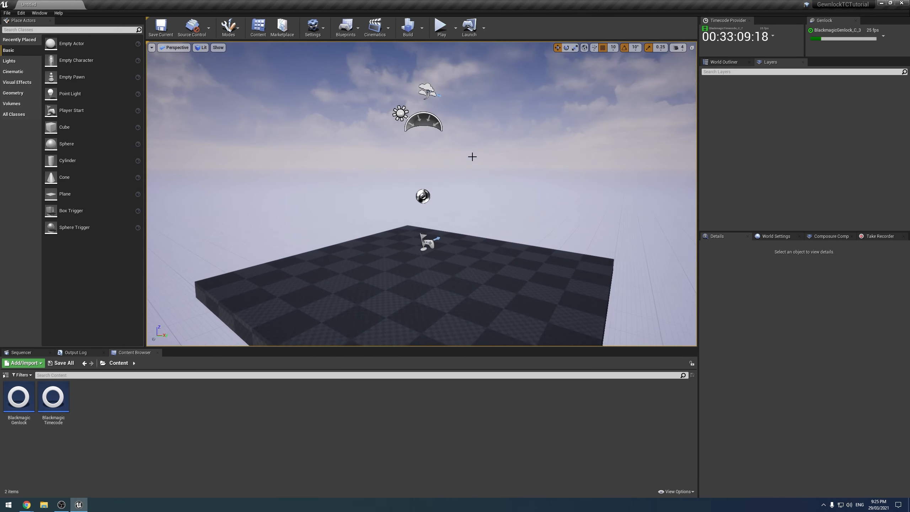
# Enable viewport stats to overlay the BlackmagicGenlock Synchronized 25 FPS readout.
pyautogui.click(152, 47)
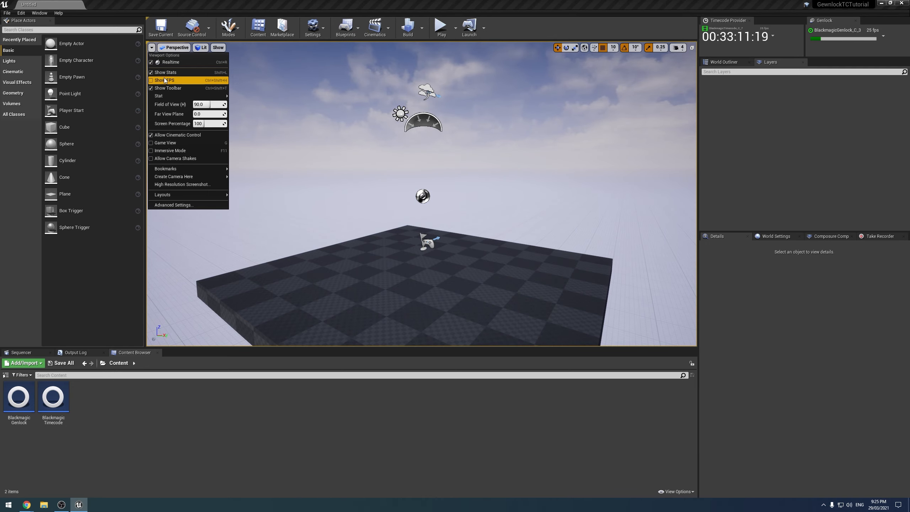
pyautogui.click(165, 80)
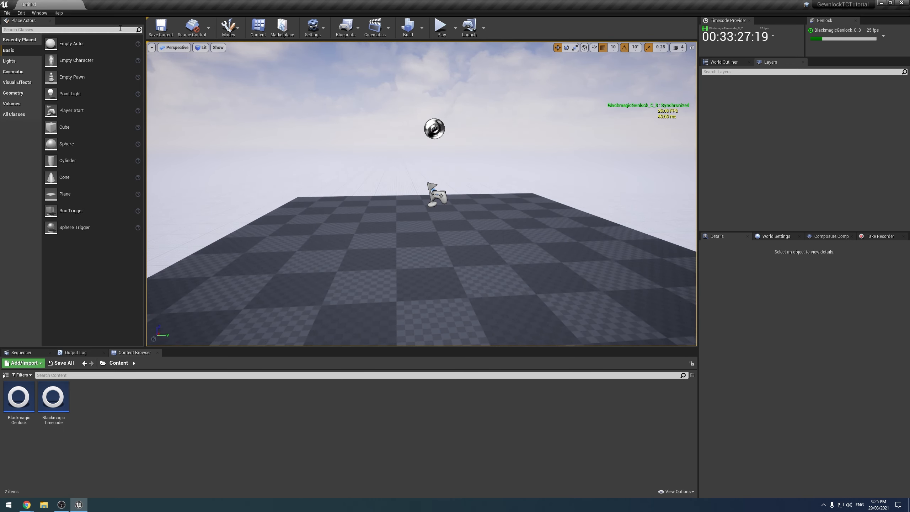
pyautogui.click(39, 12)
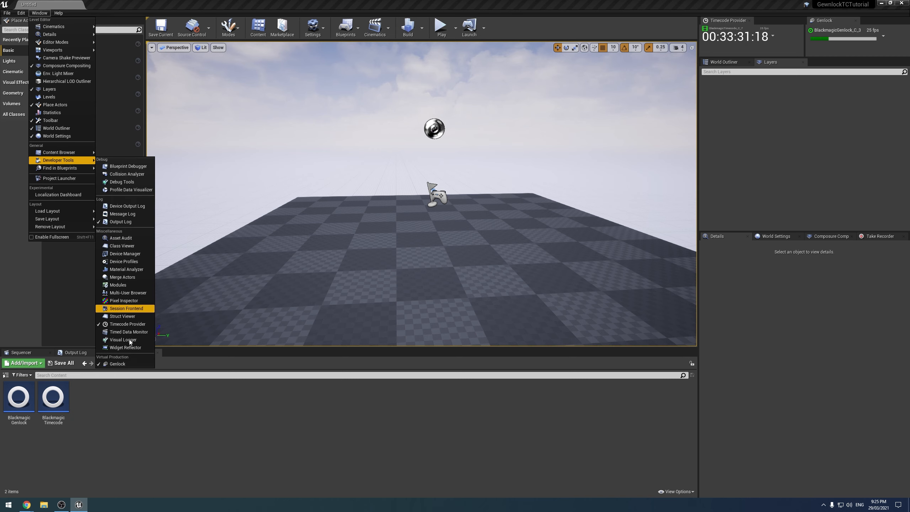
# Show the Timed Data Monitor reporting genlock and Blackmagic timecode at 25 FPS.
pyautogui.click(129, 331)
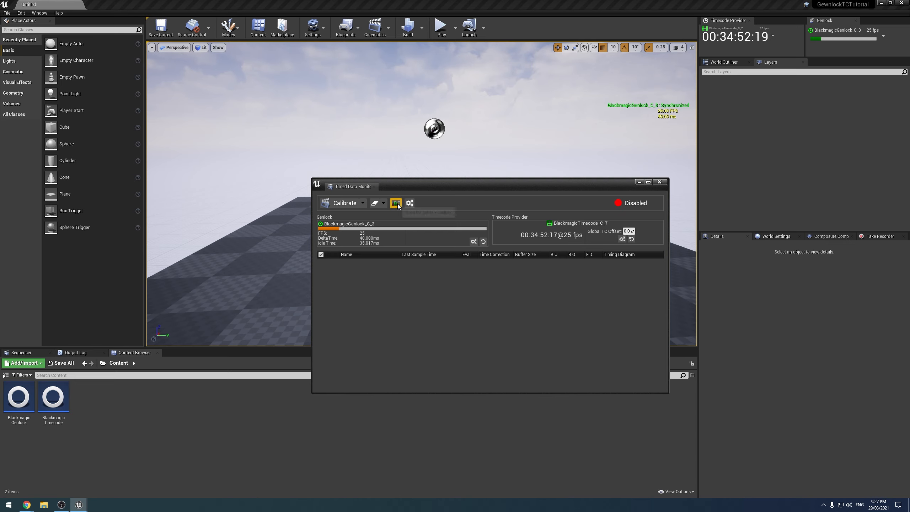
pyautogui.click(397, 202)
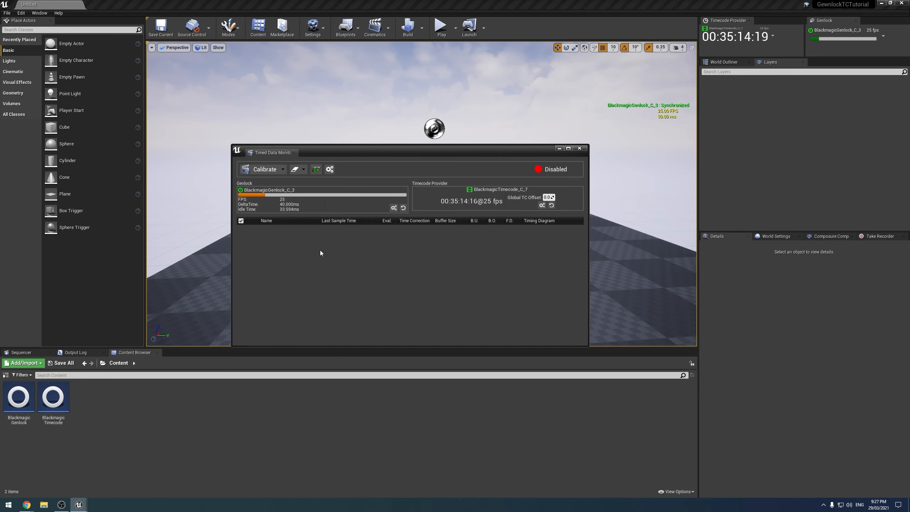
pyautogui.moveTo(324, 258)
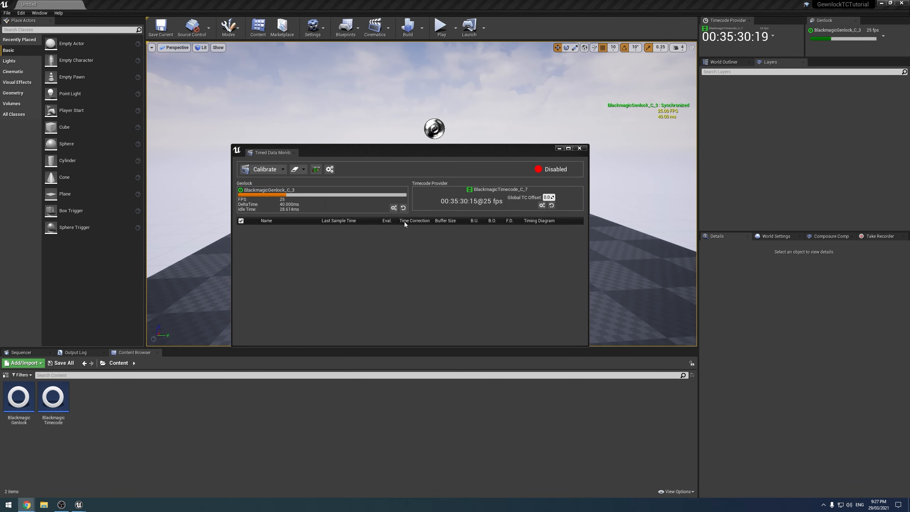
pyautogui.moveTo(510, 283)
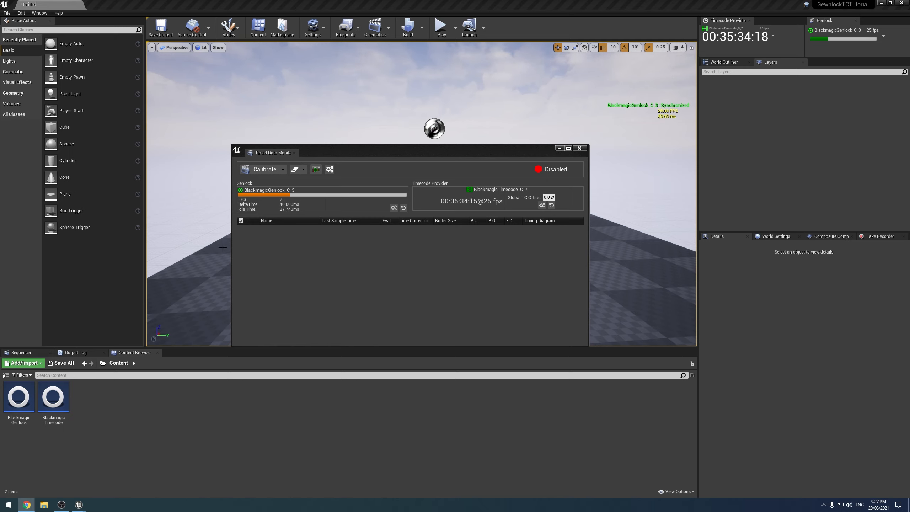
pyautogui.moveTo(263, 169)
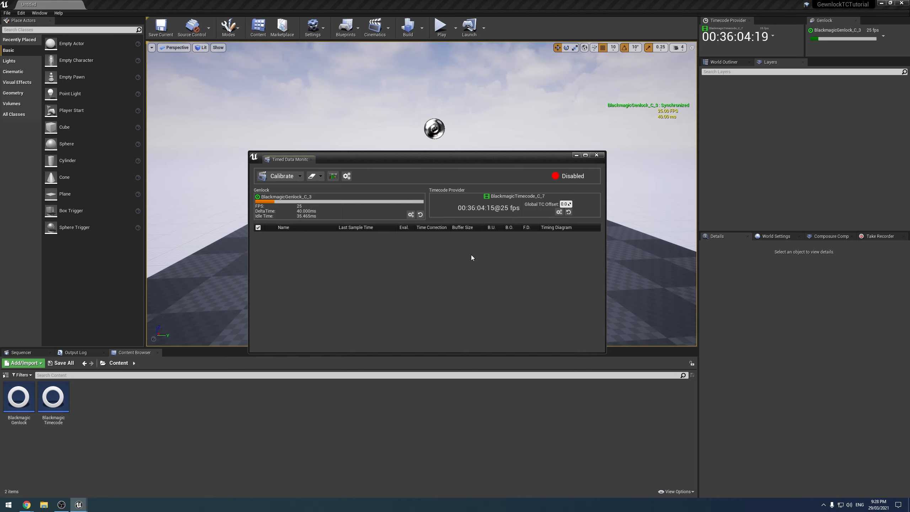
# Close the monitor and bring up Take Recorder on Scene_1 take 01 with its Sequencer.
pyautogui.click(596, 156)
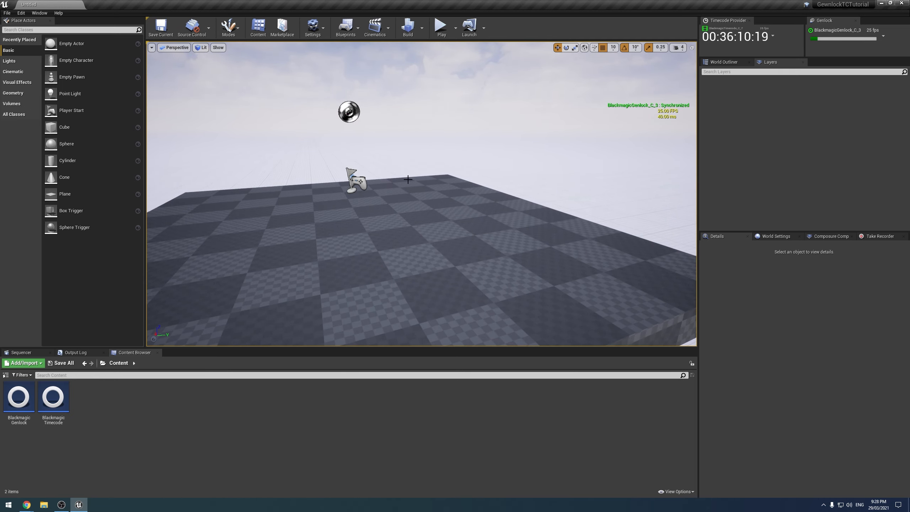
pyautogui.moveTo(741, 91)
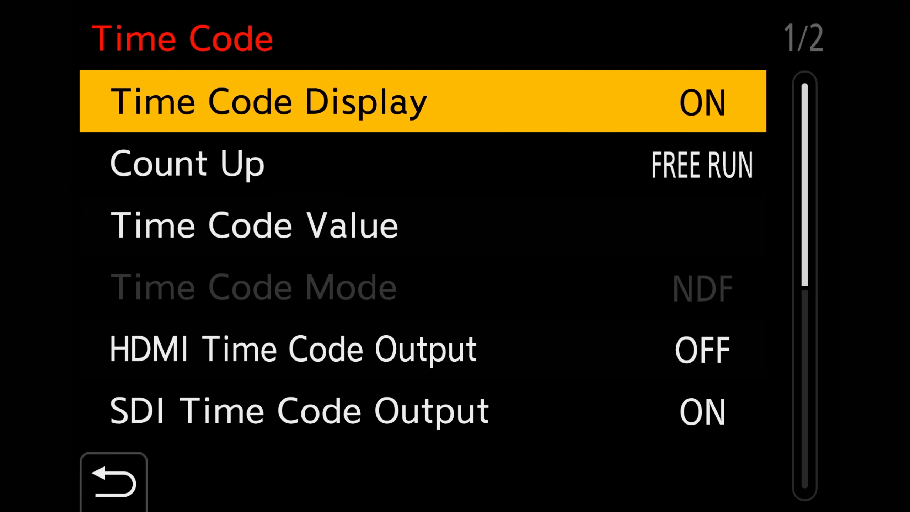
pyautogui.click(186, 163)
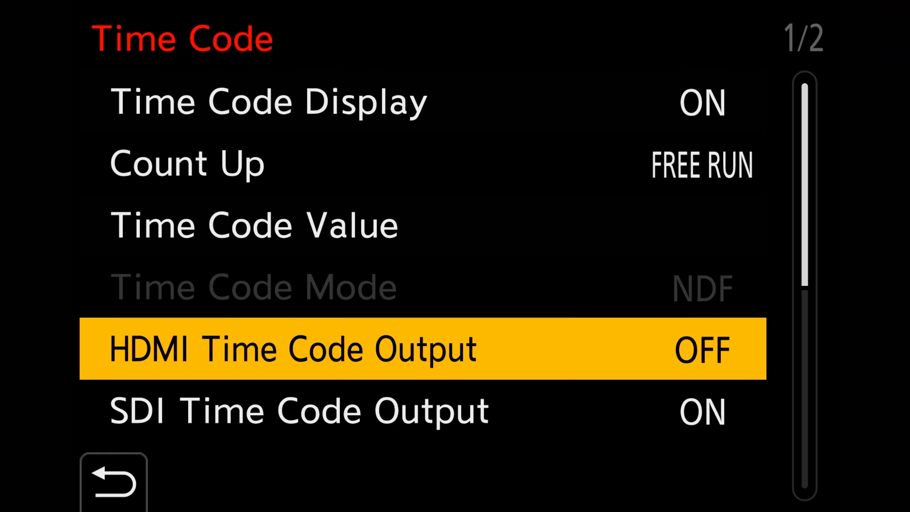
pyautogui.click(116, 482)
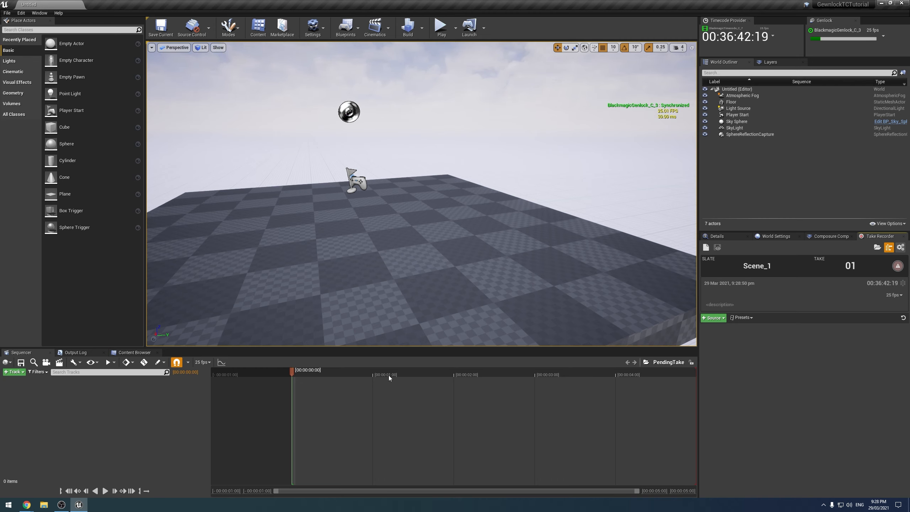
# Record take 01 of Scene_1 with the Floor actor added as the Take Recorder source.
pyautogui.click(13, 371)
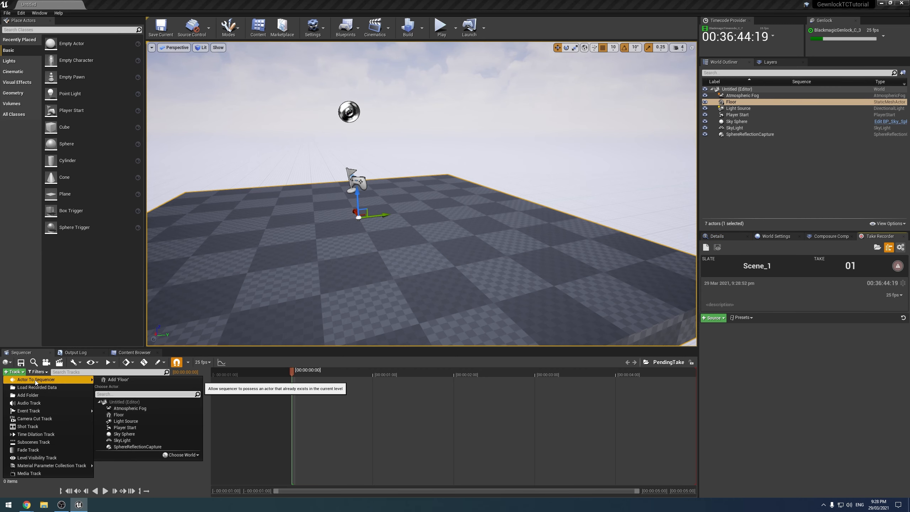
pyautogui.click(119, 414)
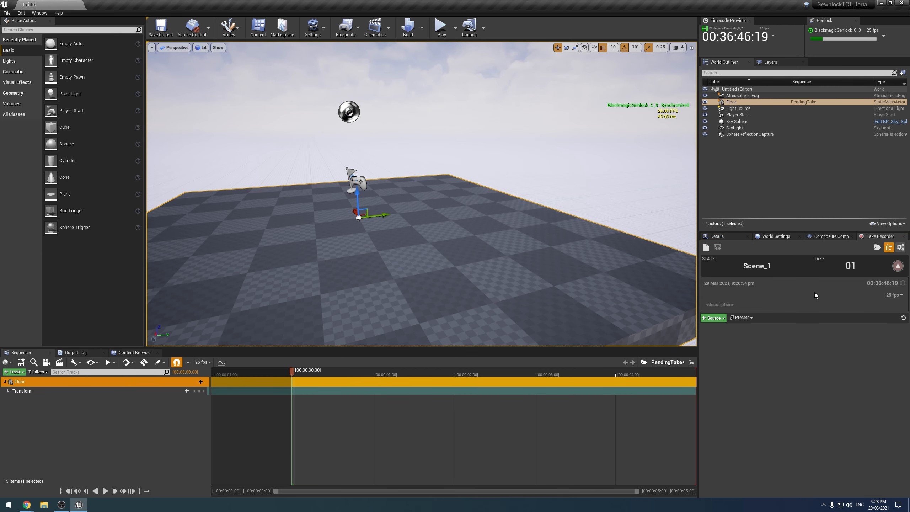
pyautogui.click(898, 265)
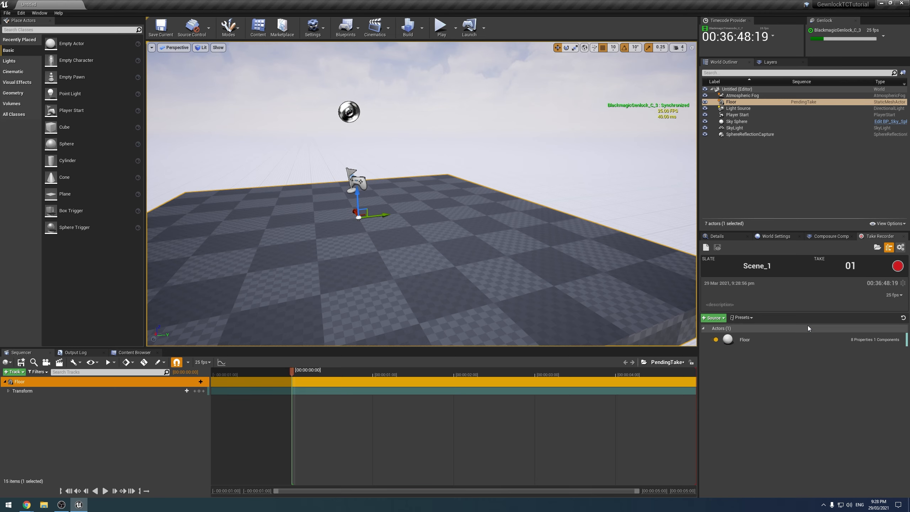
pyautogui.click(899, 266)
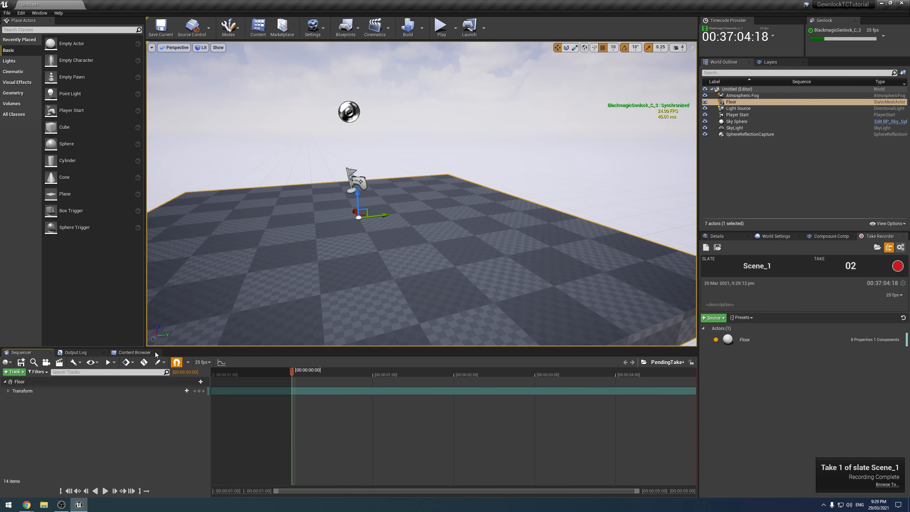
# Browse the Cinematics takes in the Content Browser to locate the saved Scene_1_01 take.
pyautogui.click(135, 352)
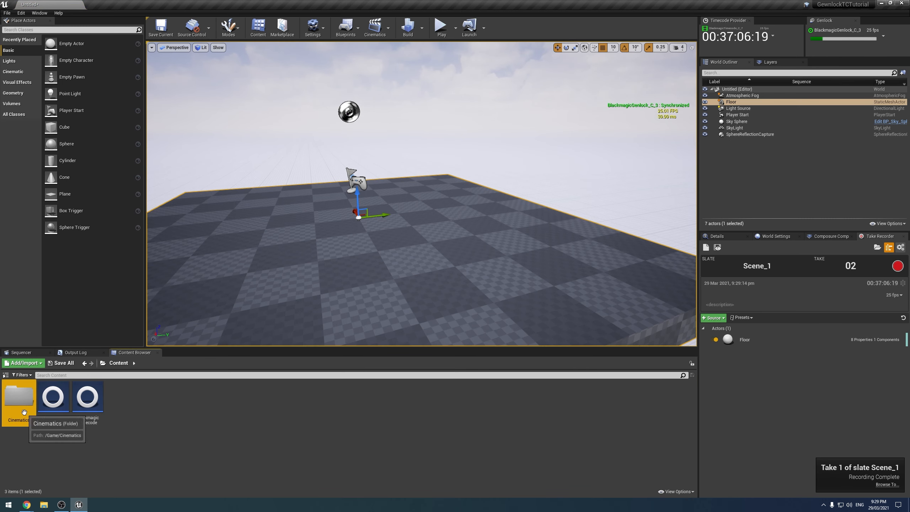
pyautogui.doubleClick(18, 395)
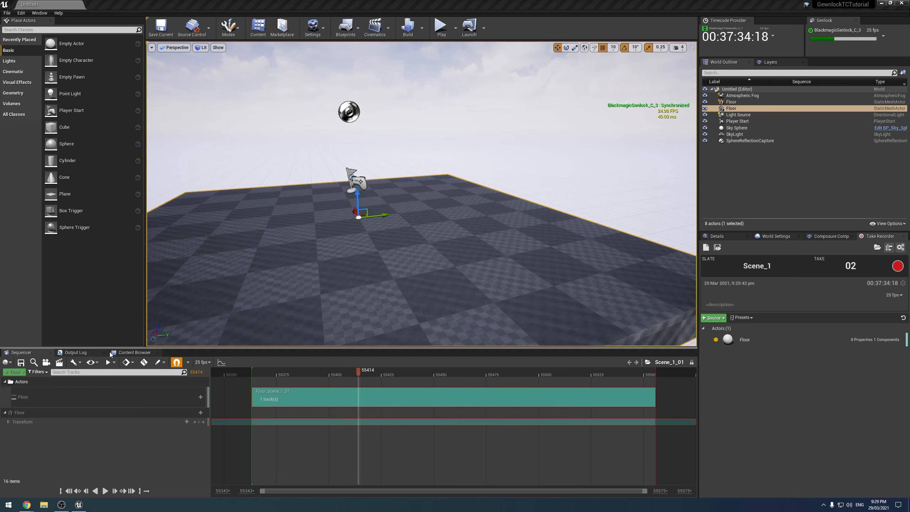
pyautogui.click(134, 352)
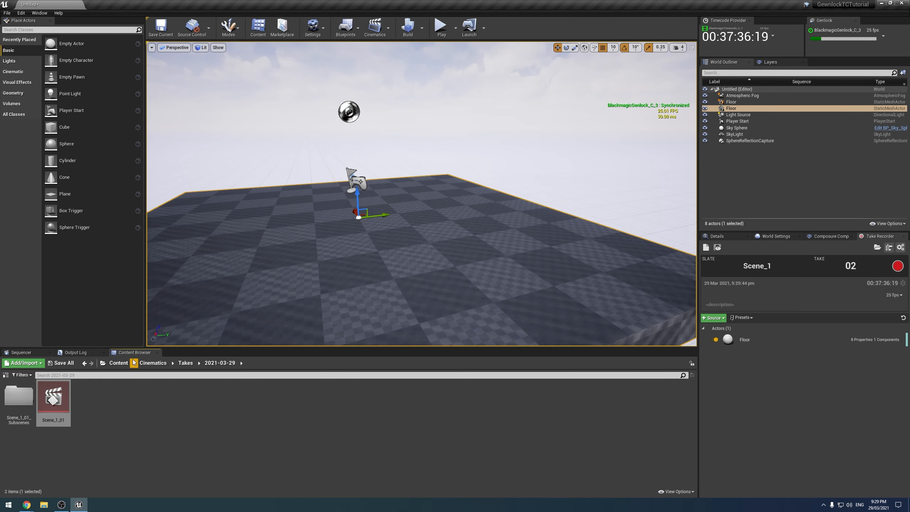
pyautogui.click(119, 363)
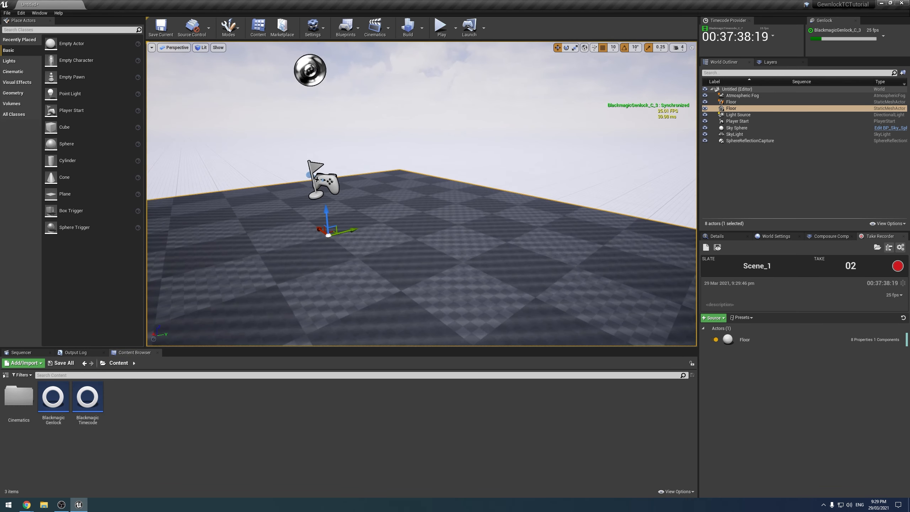